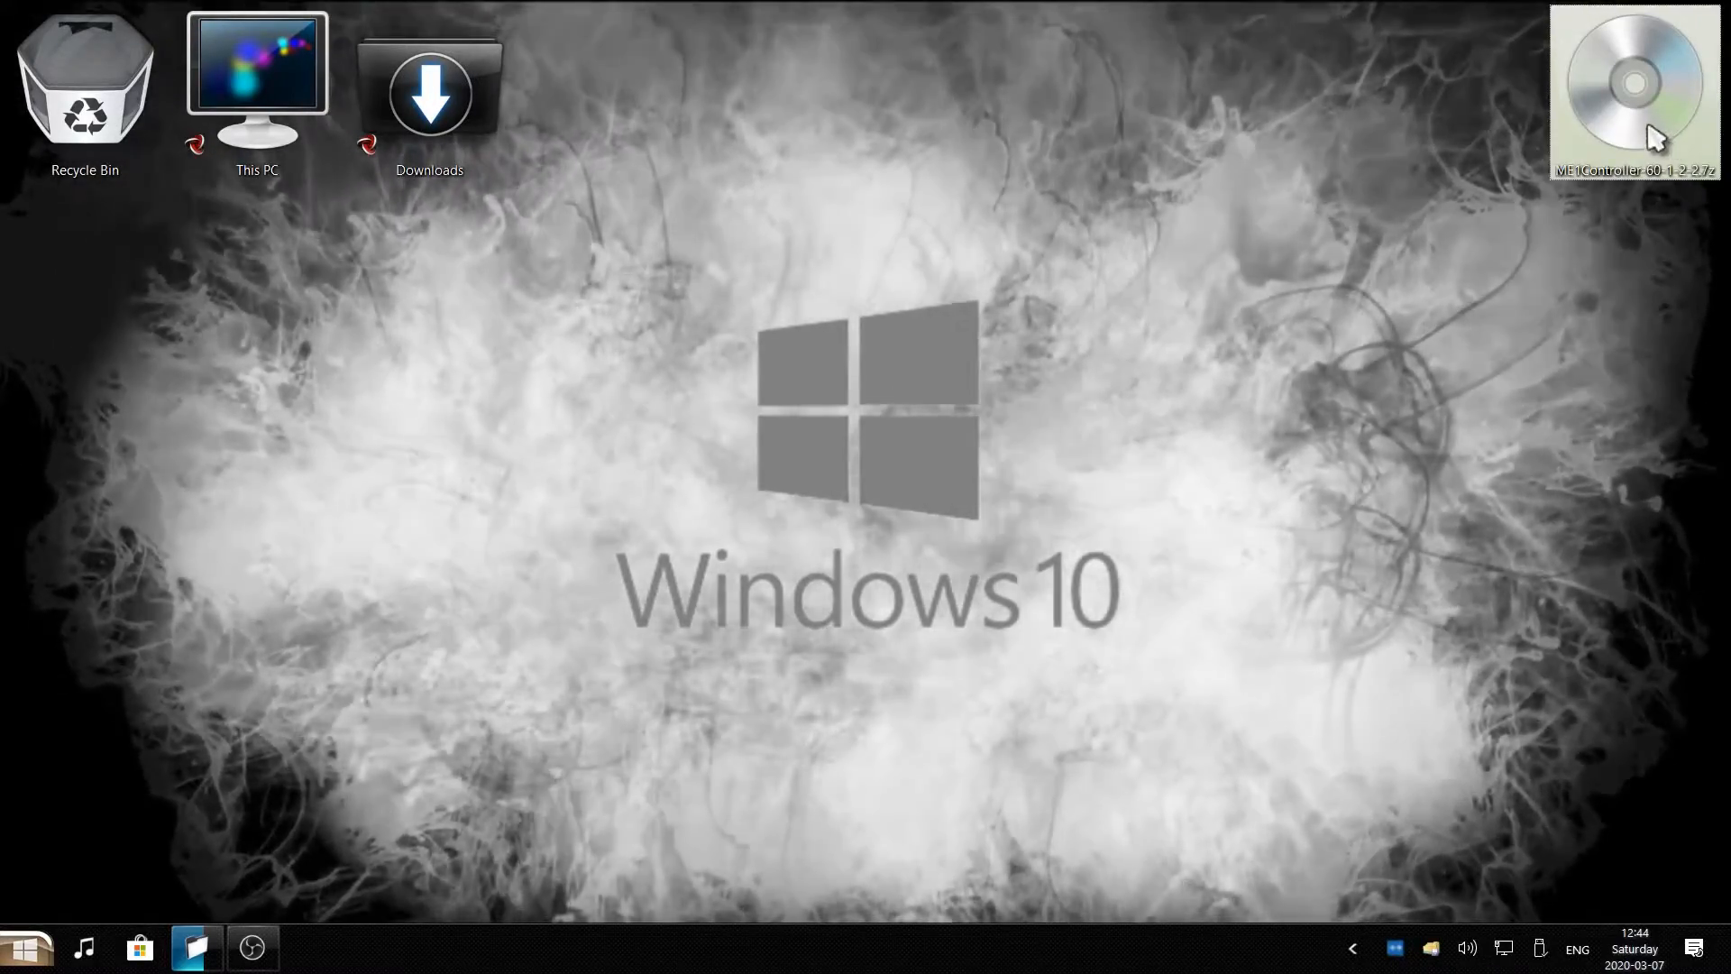
# Extract ME1Controller-60-1-2-2.7z to a same-named folder on the desktop via WinRAR.
pyautogui.rightClick(1632, 87)
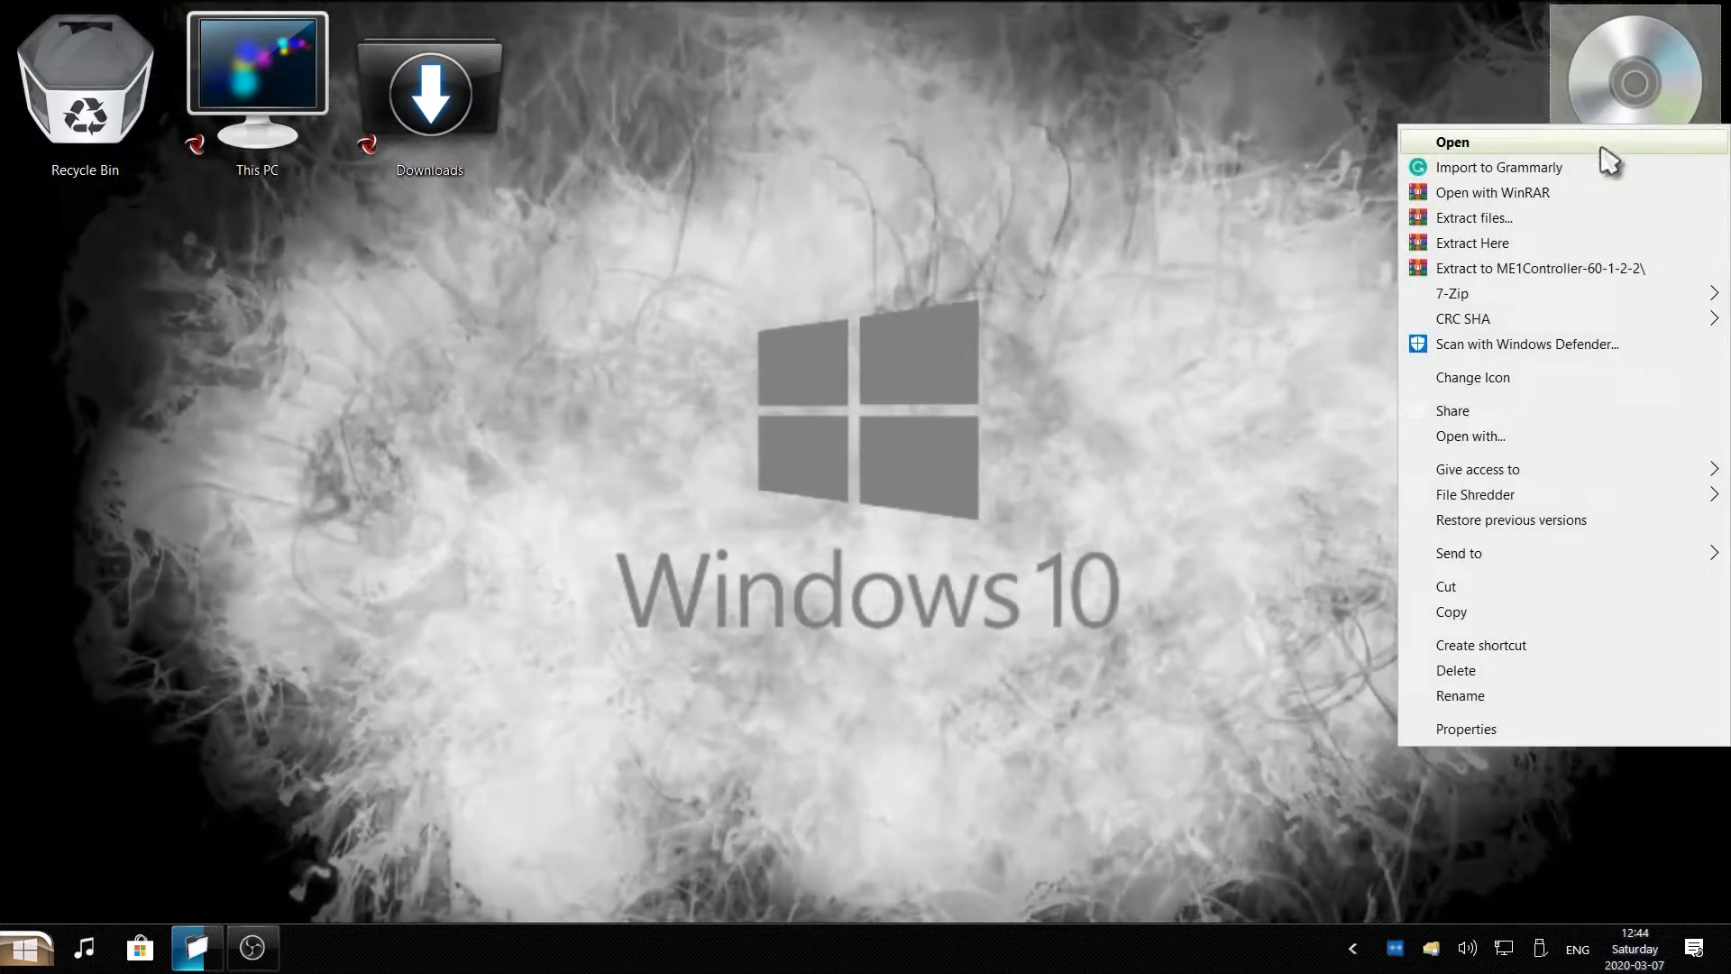
pyautogui.moveTo(1519, 223)
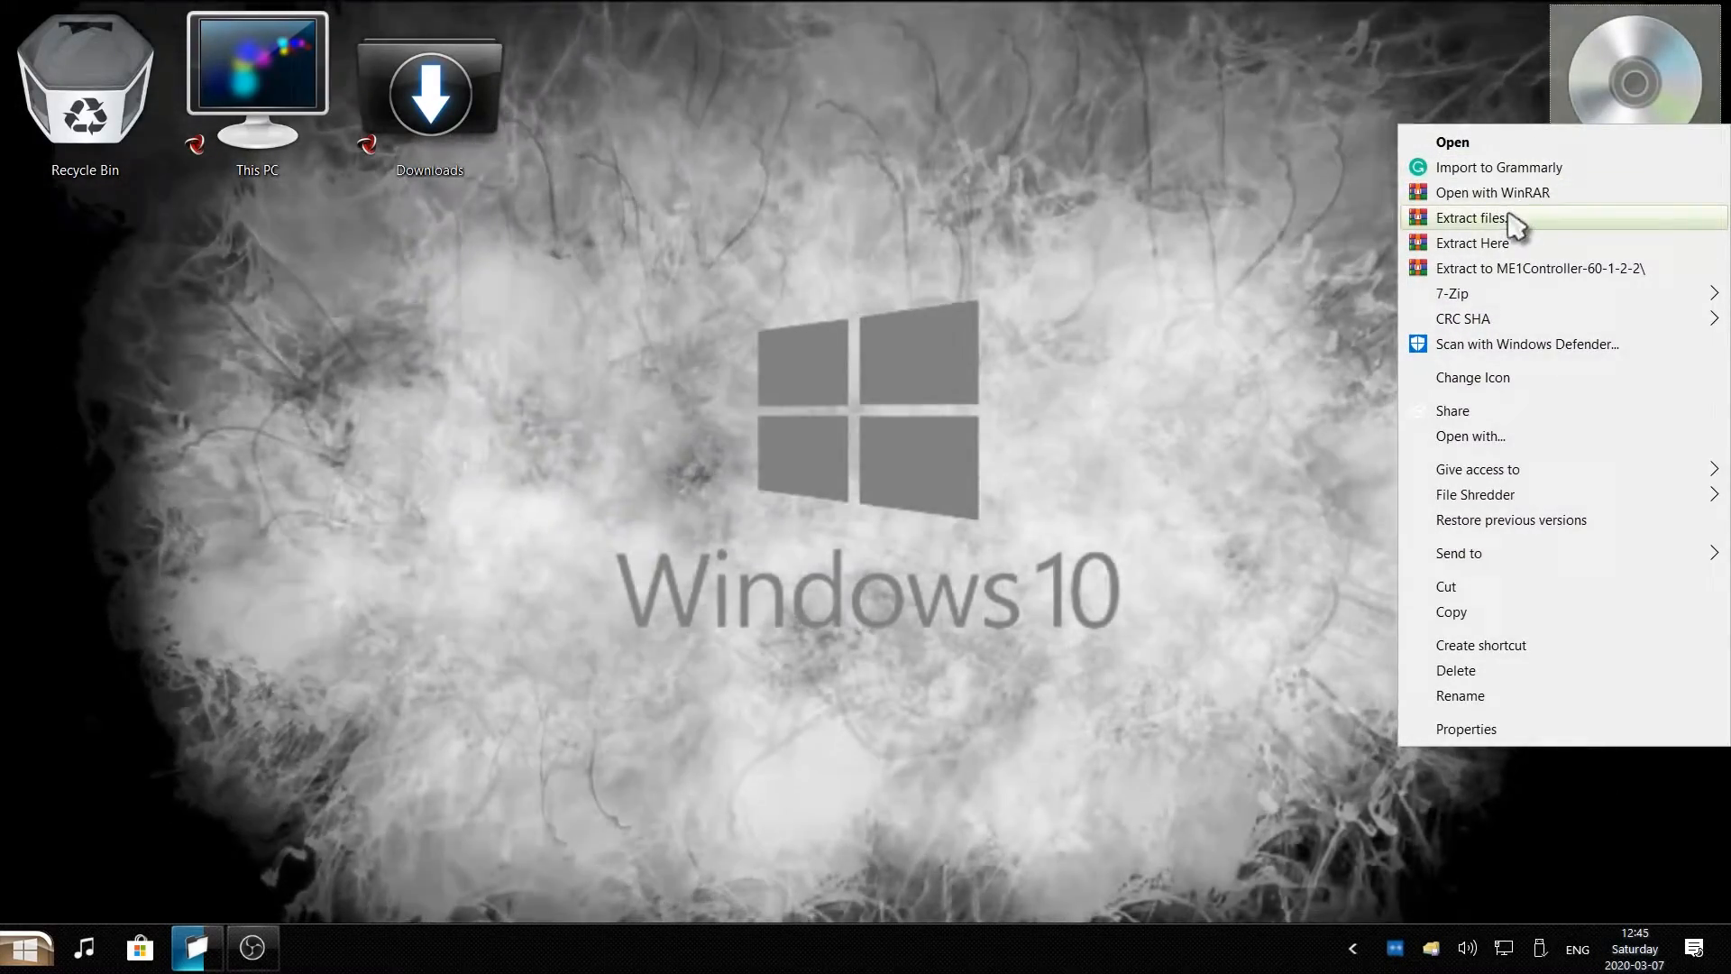
pyautogui.click(1472, 218)
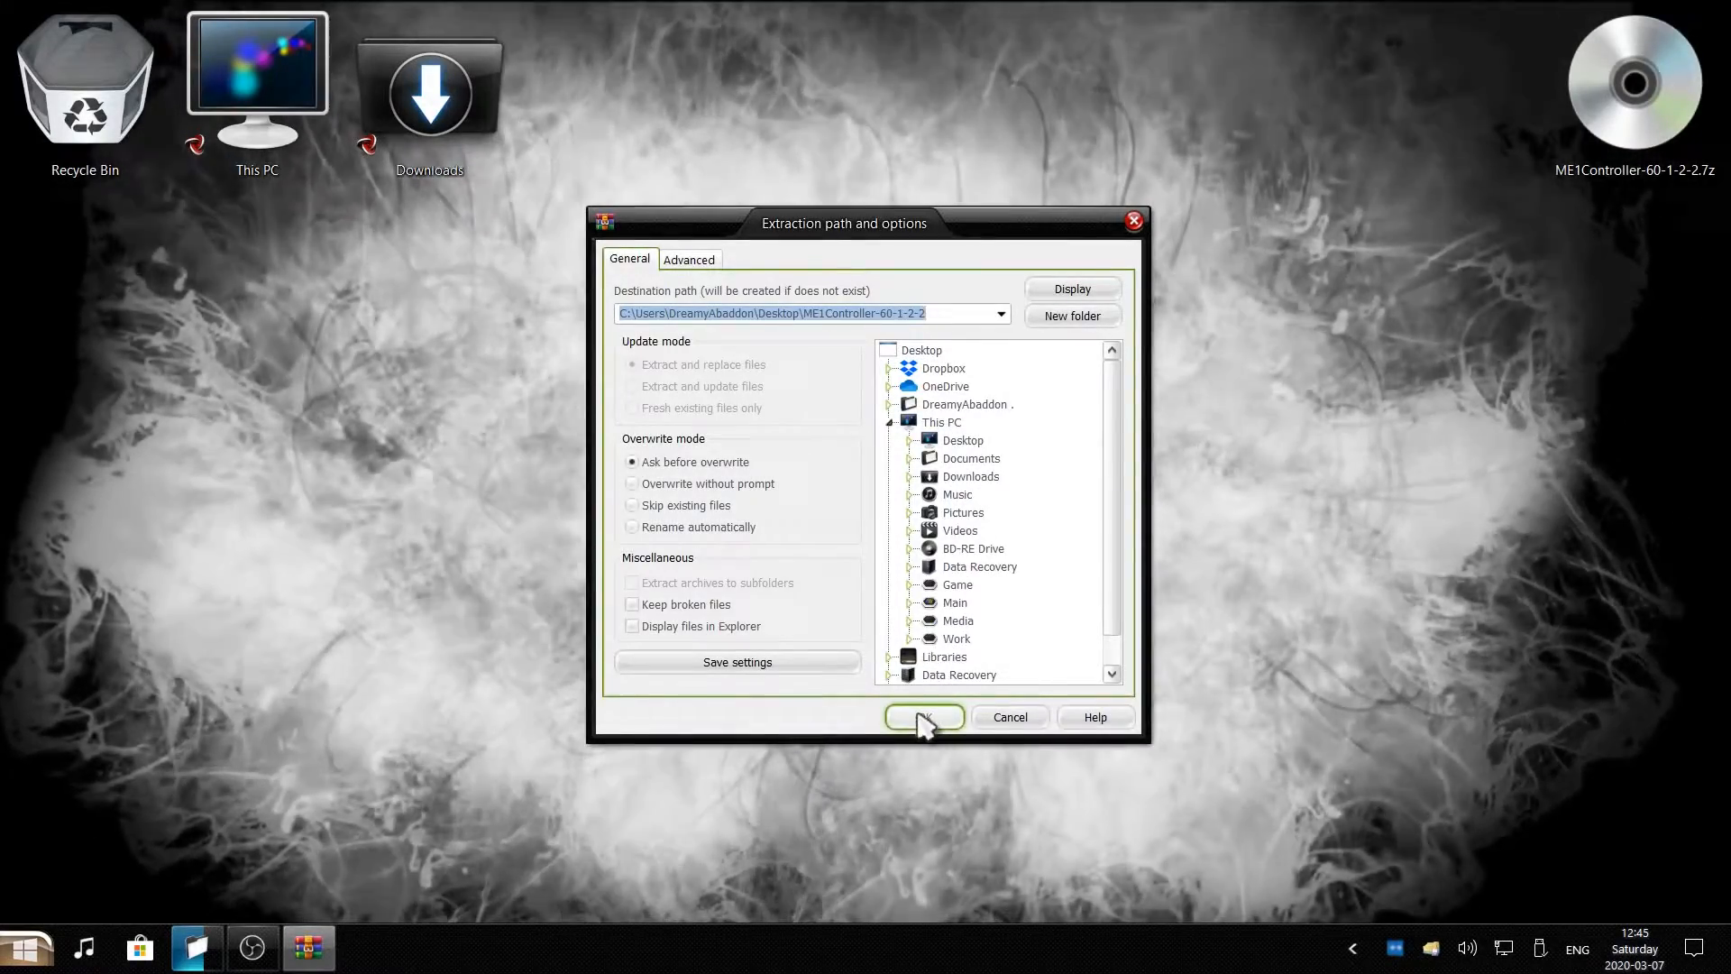
pyautogui.click(923, 716)
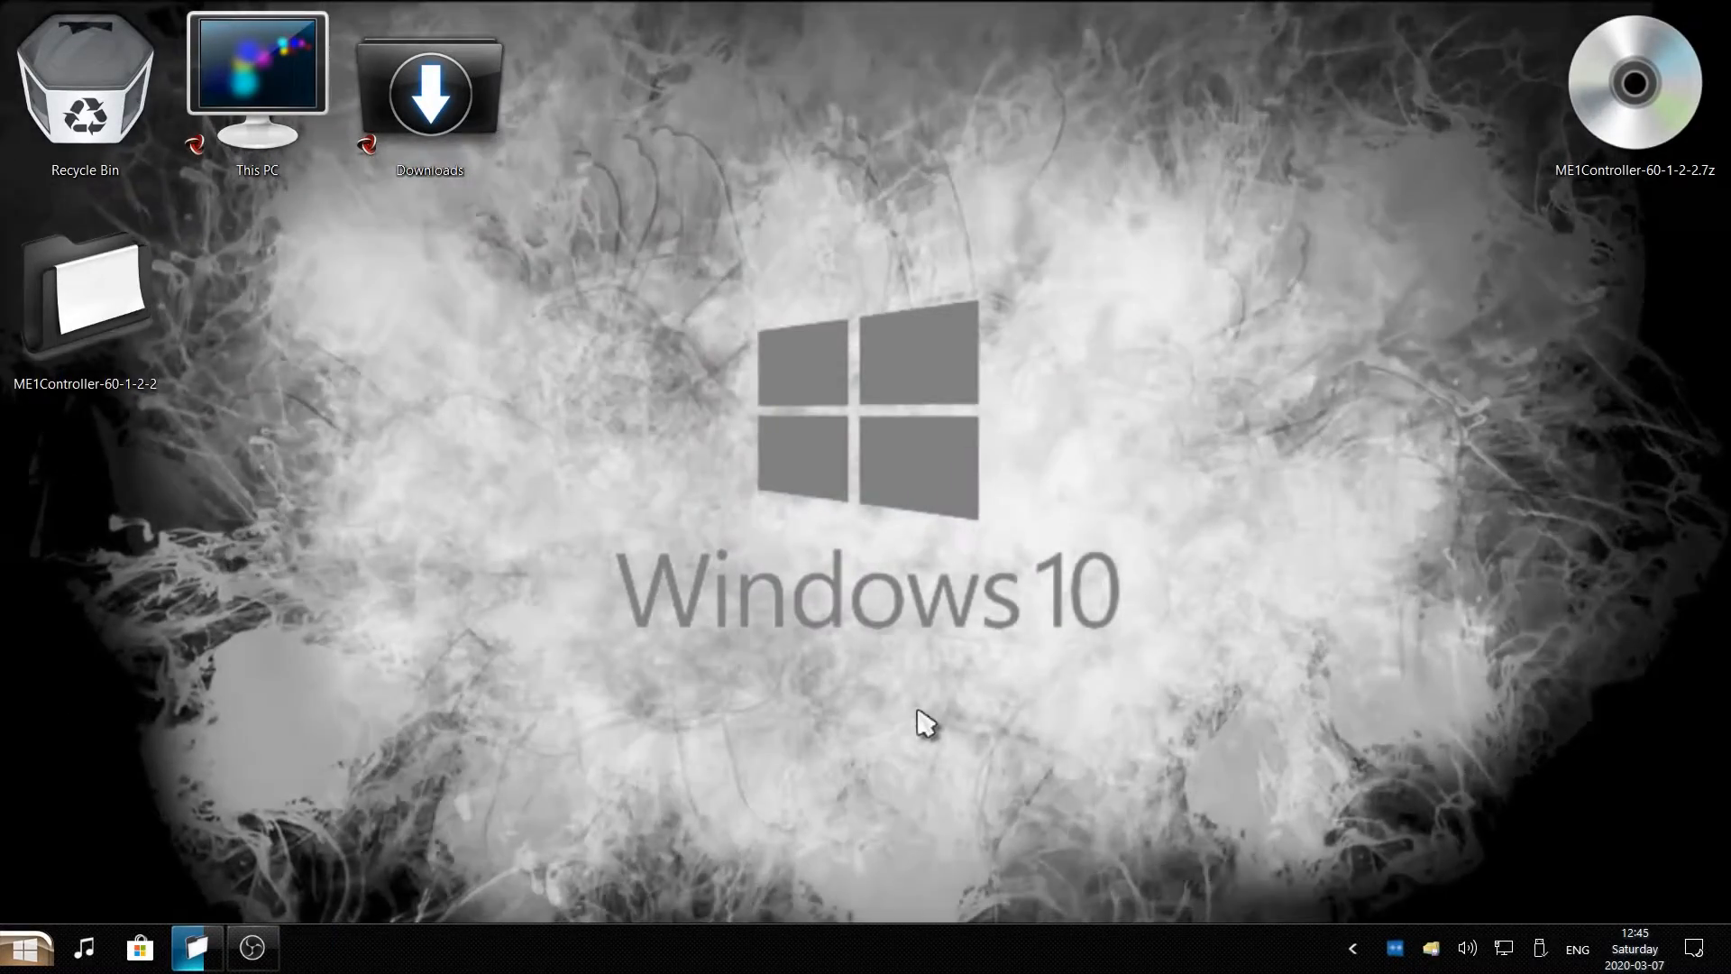
pyautogui.moveTo(624, 527)
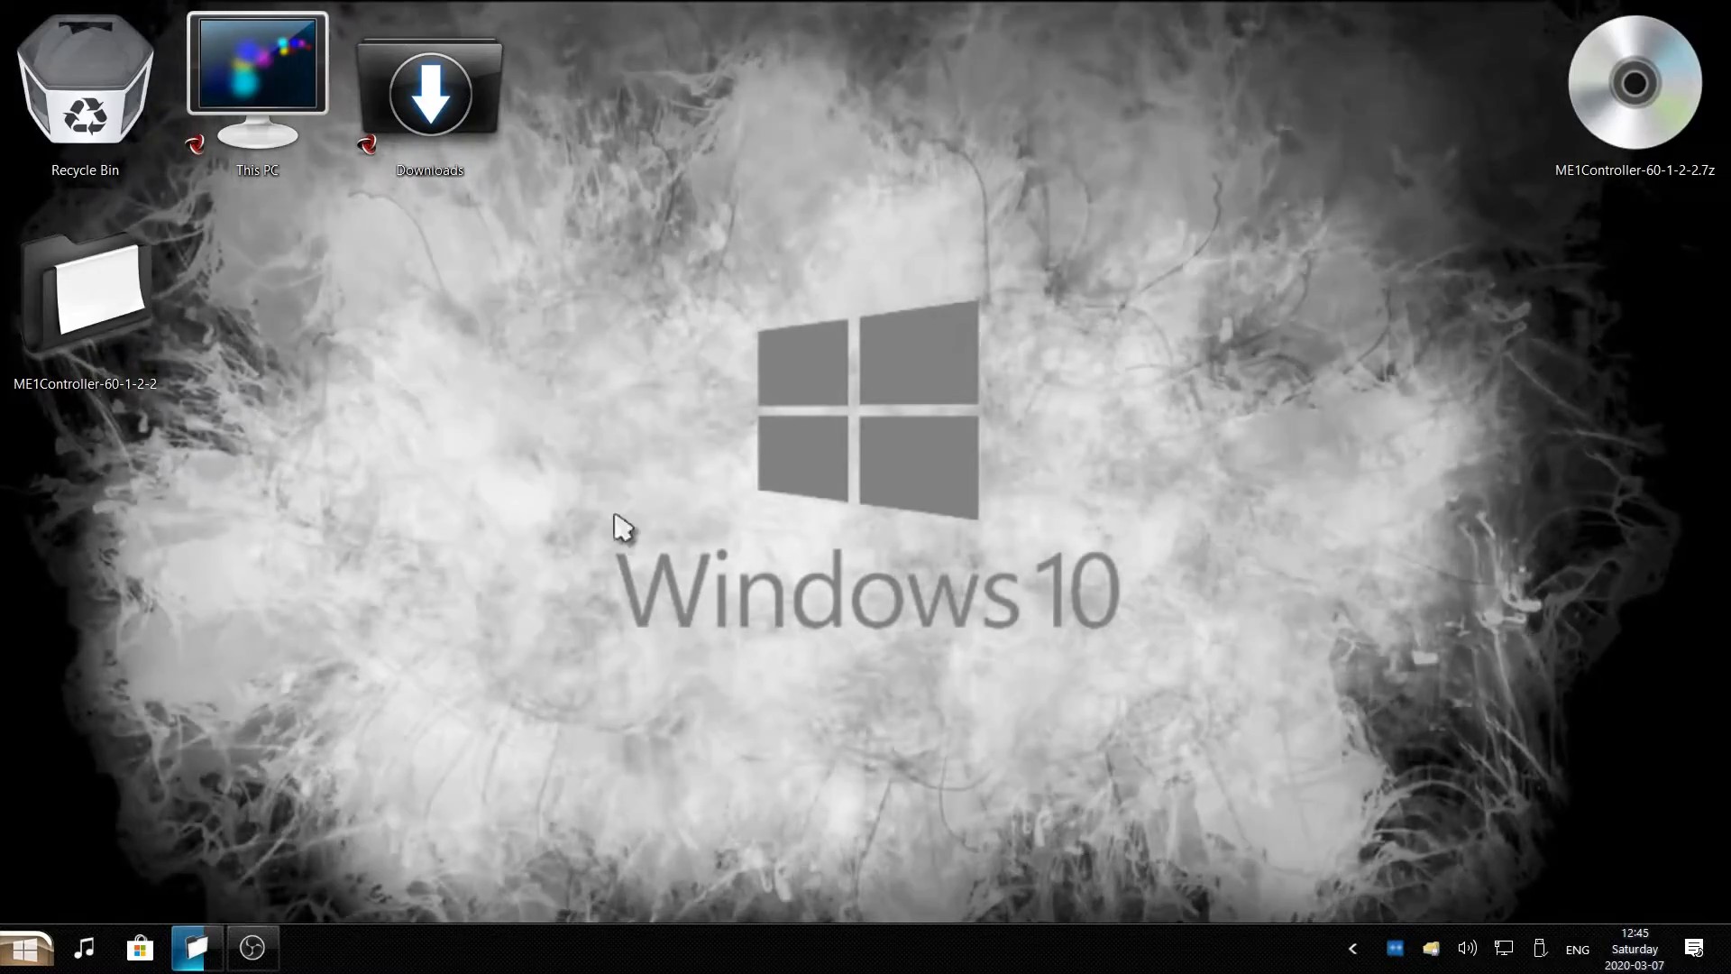
# Navigate into ME1Controller-60-1-2-2\ME1Controller to see Config, Mass Effect and readme.txt.
pyautogui.click(85, 286)
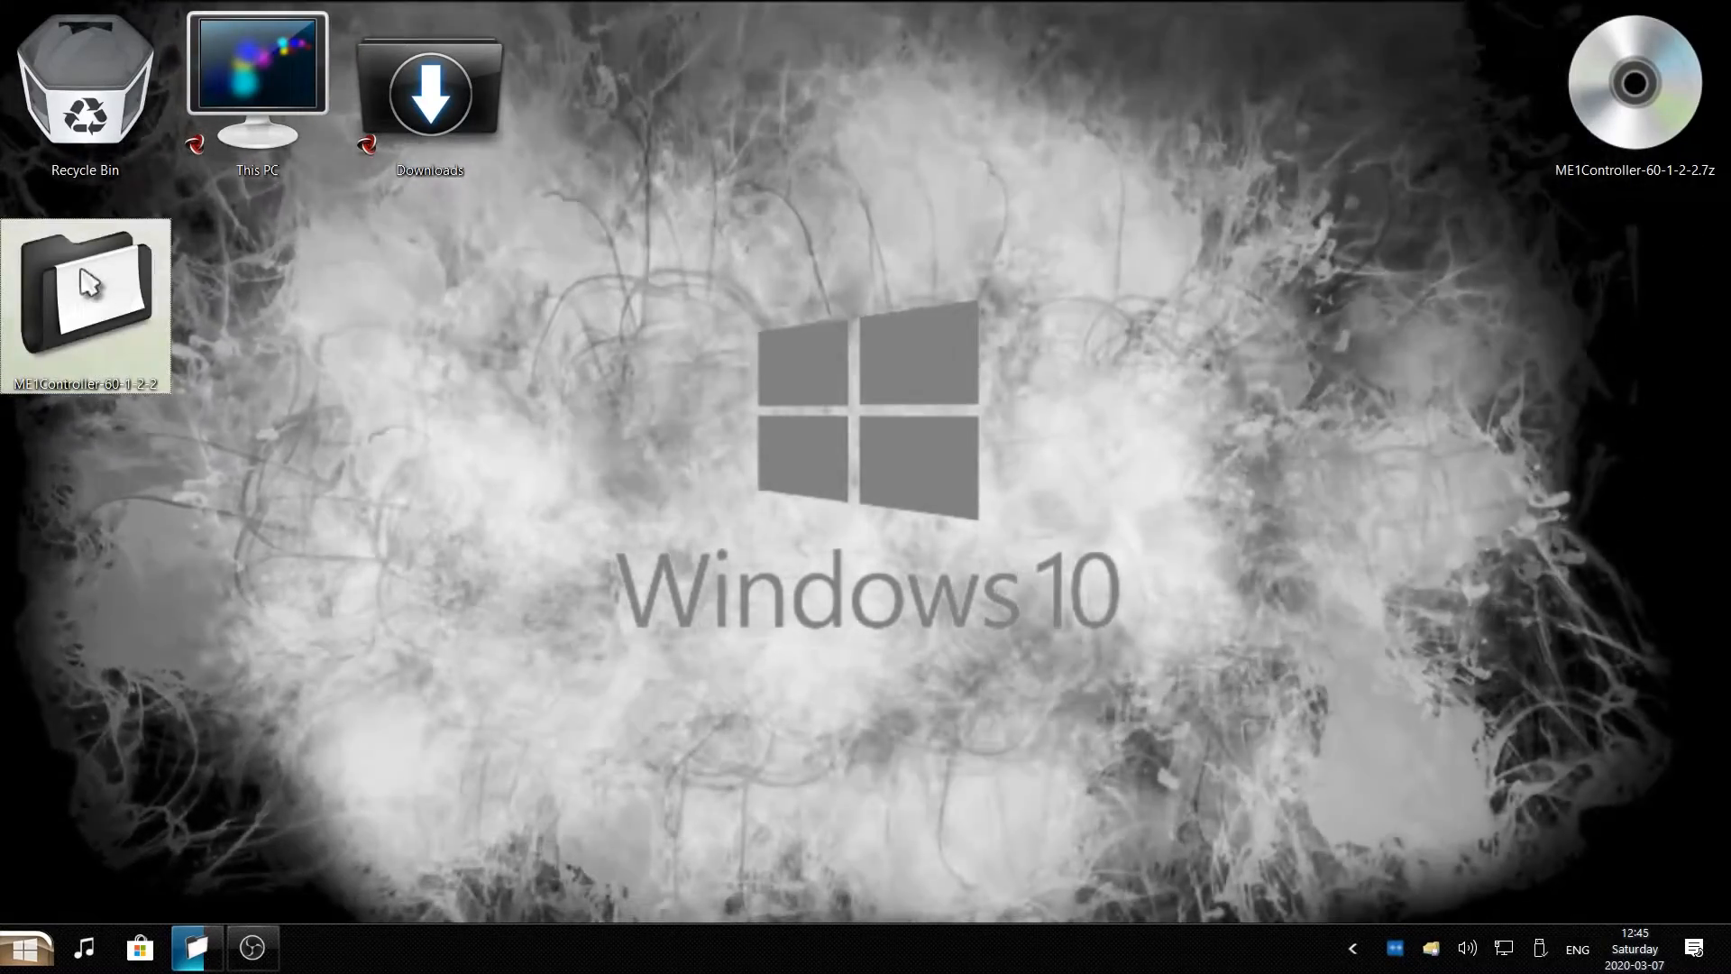
pyautogui.doubleClick(85, 303)
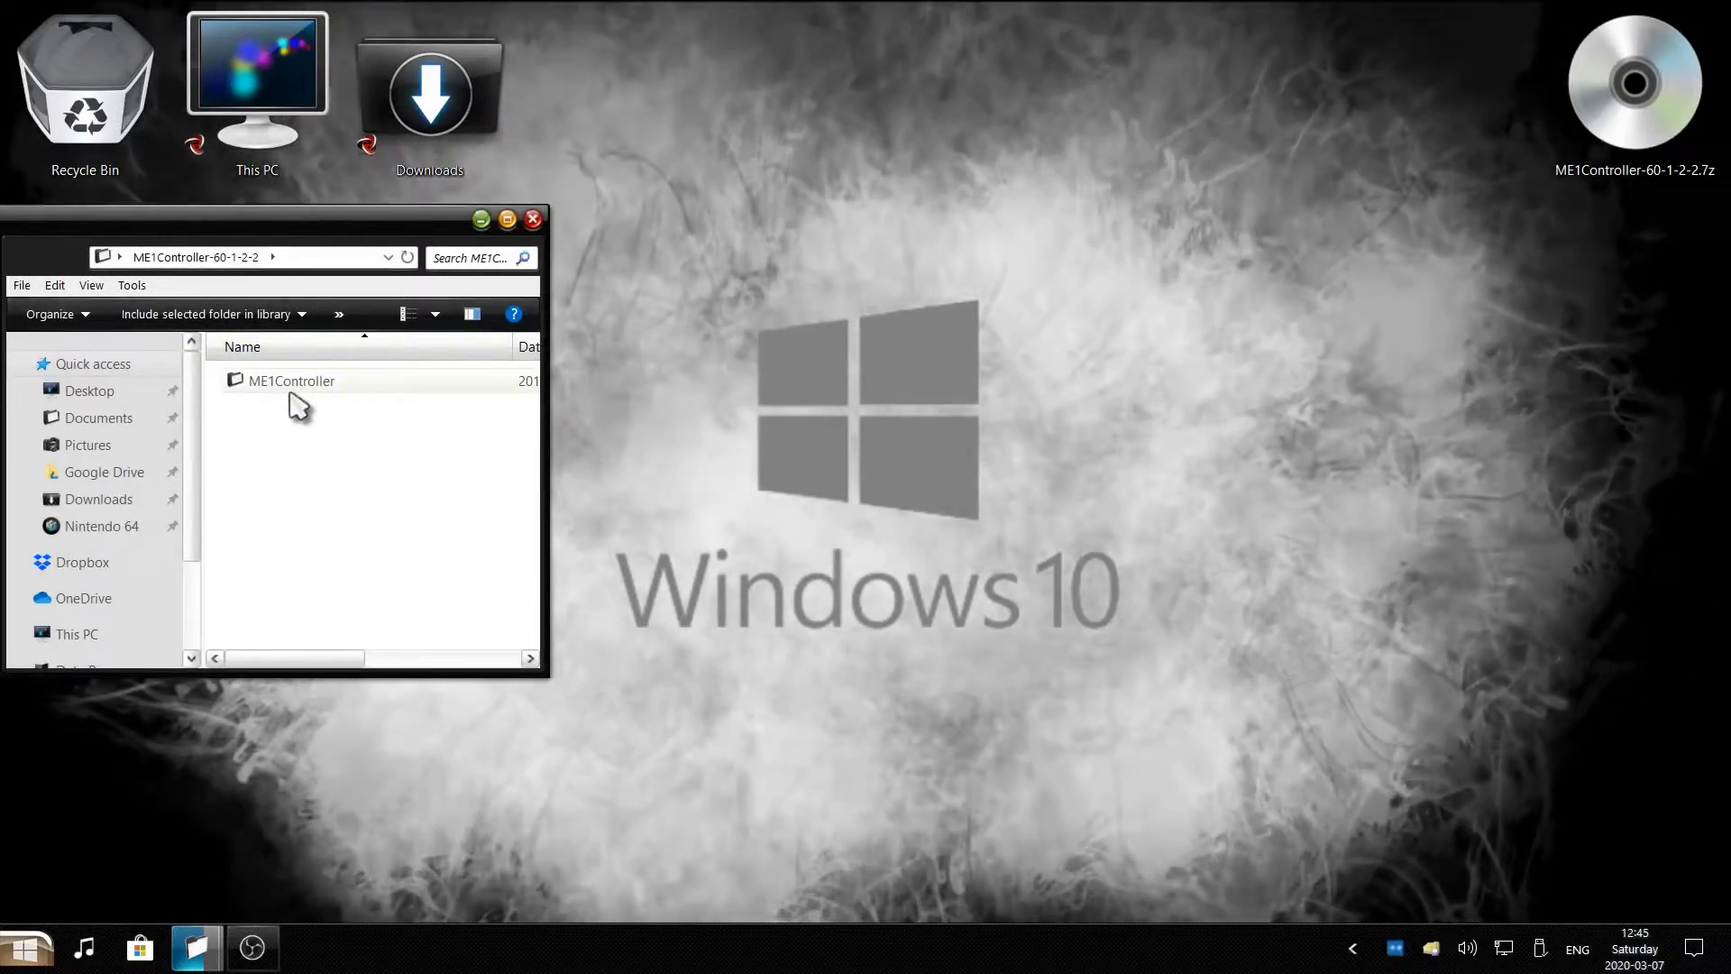
pyautogui.click(292, 381)
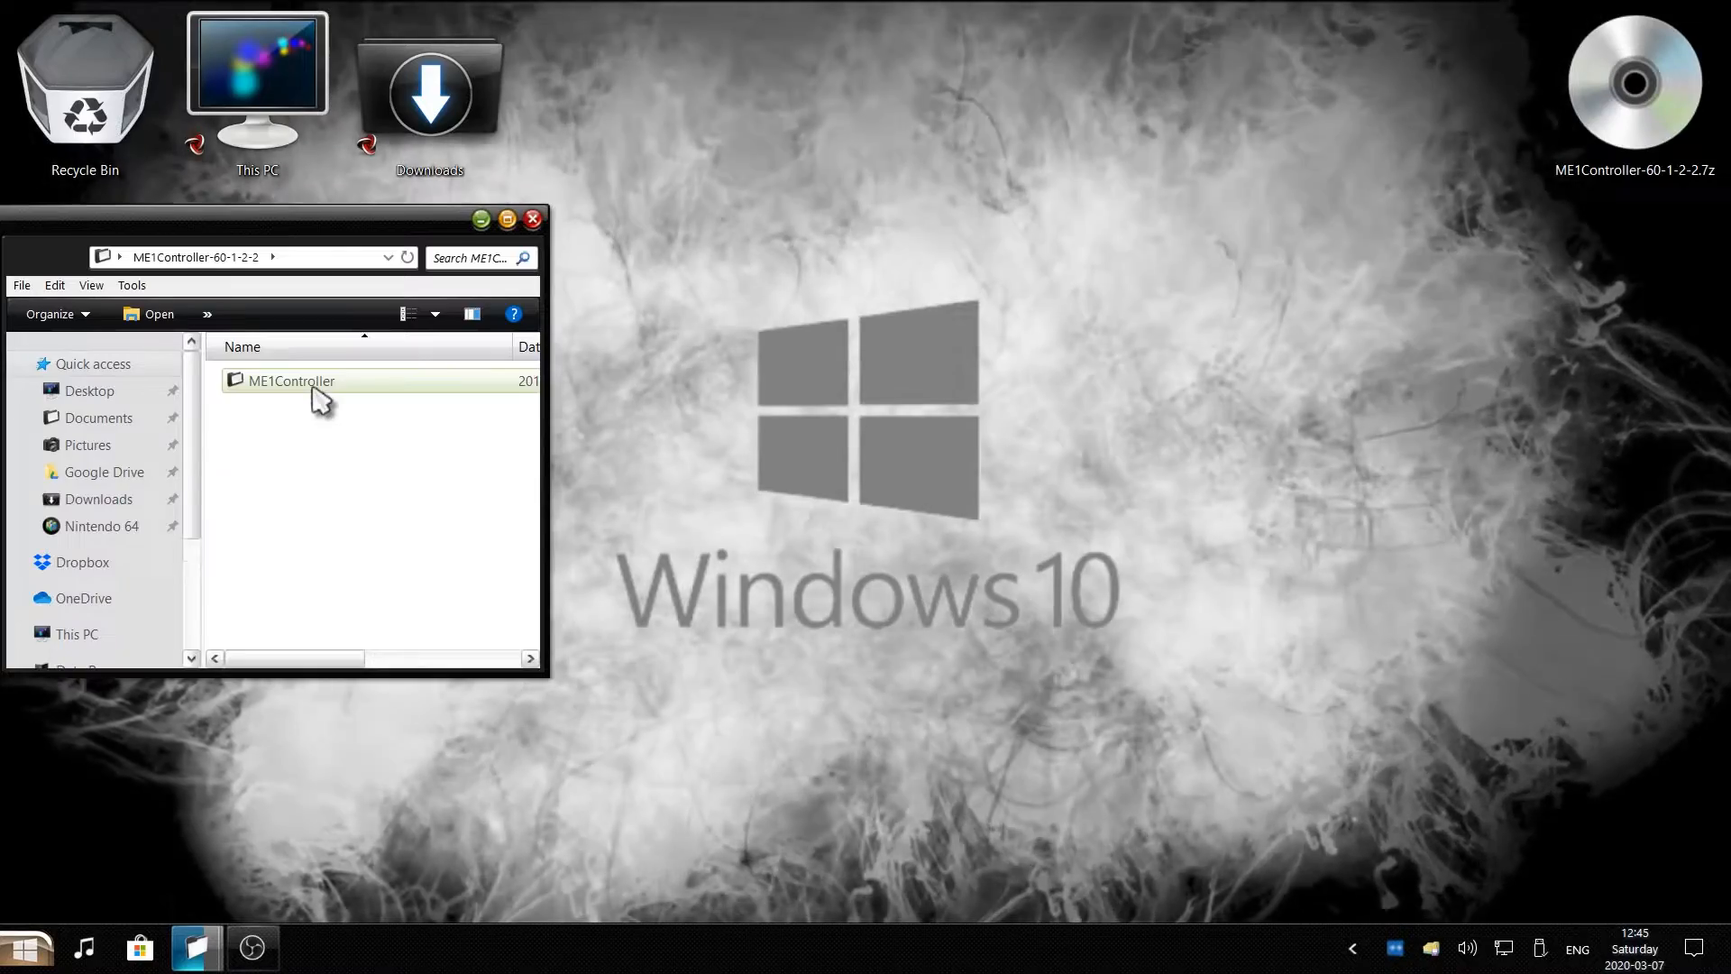
pyautogui.doubleClick(292, 381)
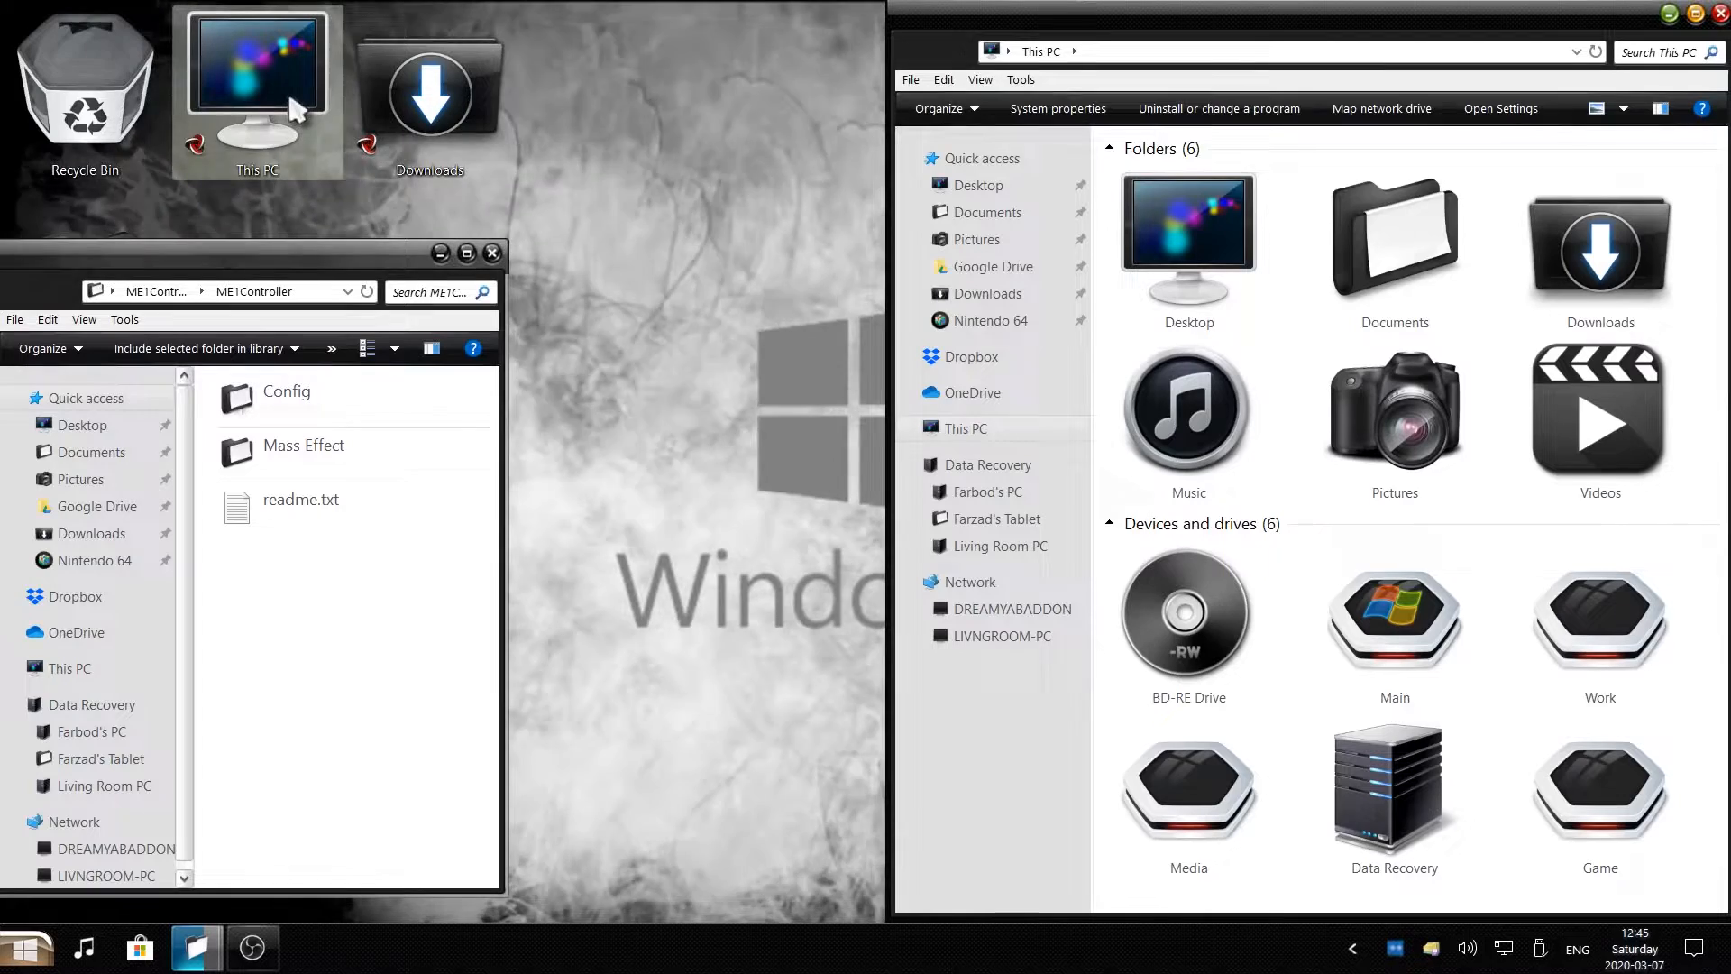
pyautogui.moveTo(1395, 624)
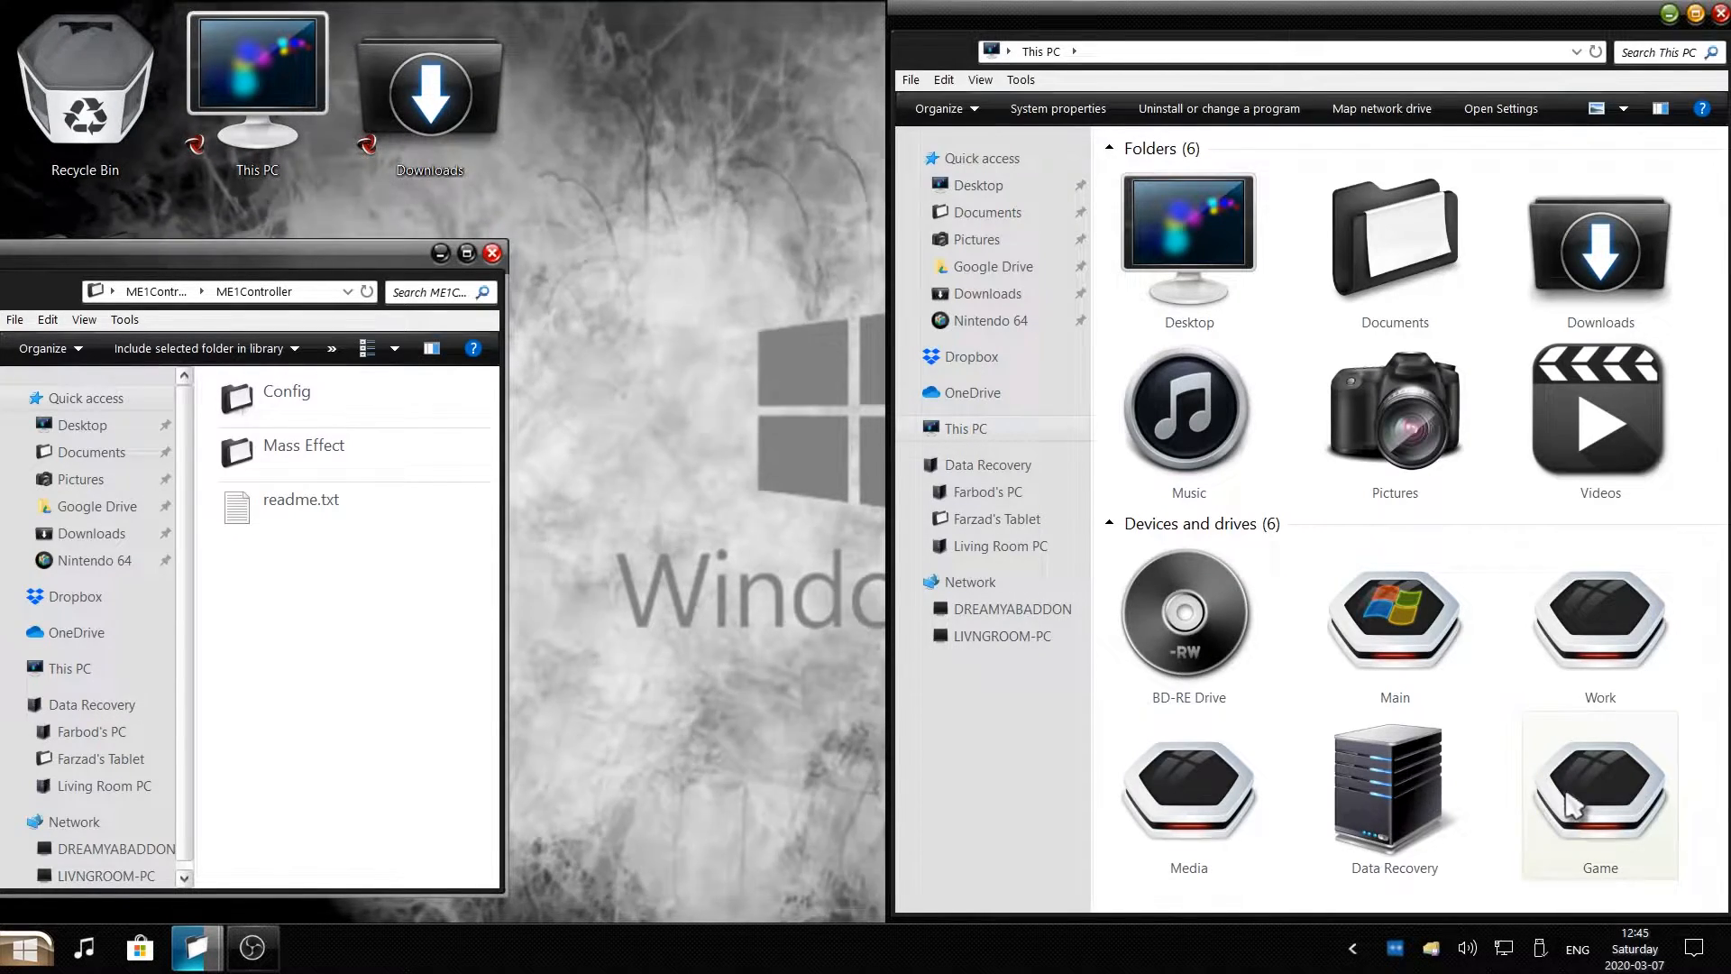
# Browse the Game drive to Program Files (x86)\Origin Games, listing the Mass Effect titles.
pyautogui.doubleClick(1600, 794)
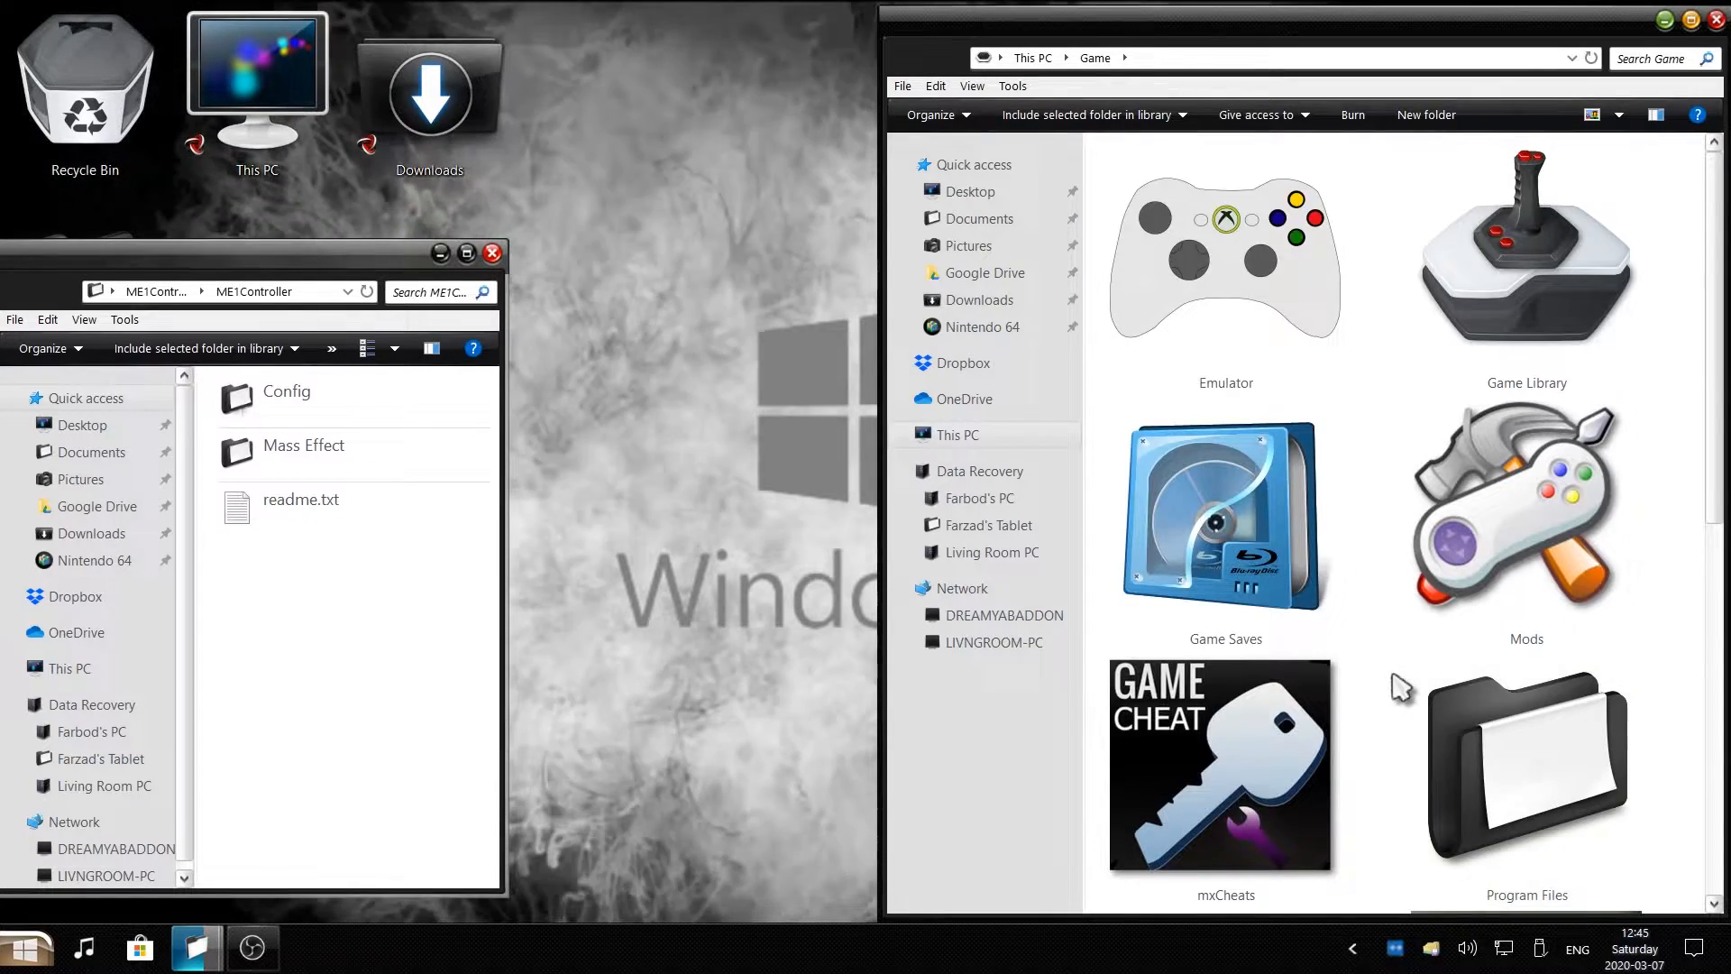
pyautogui.scroll(-3)
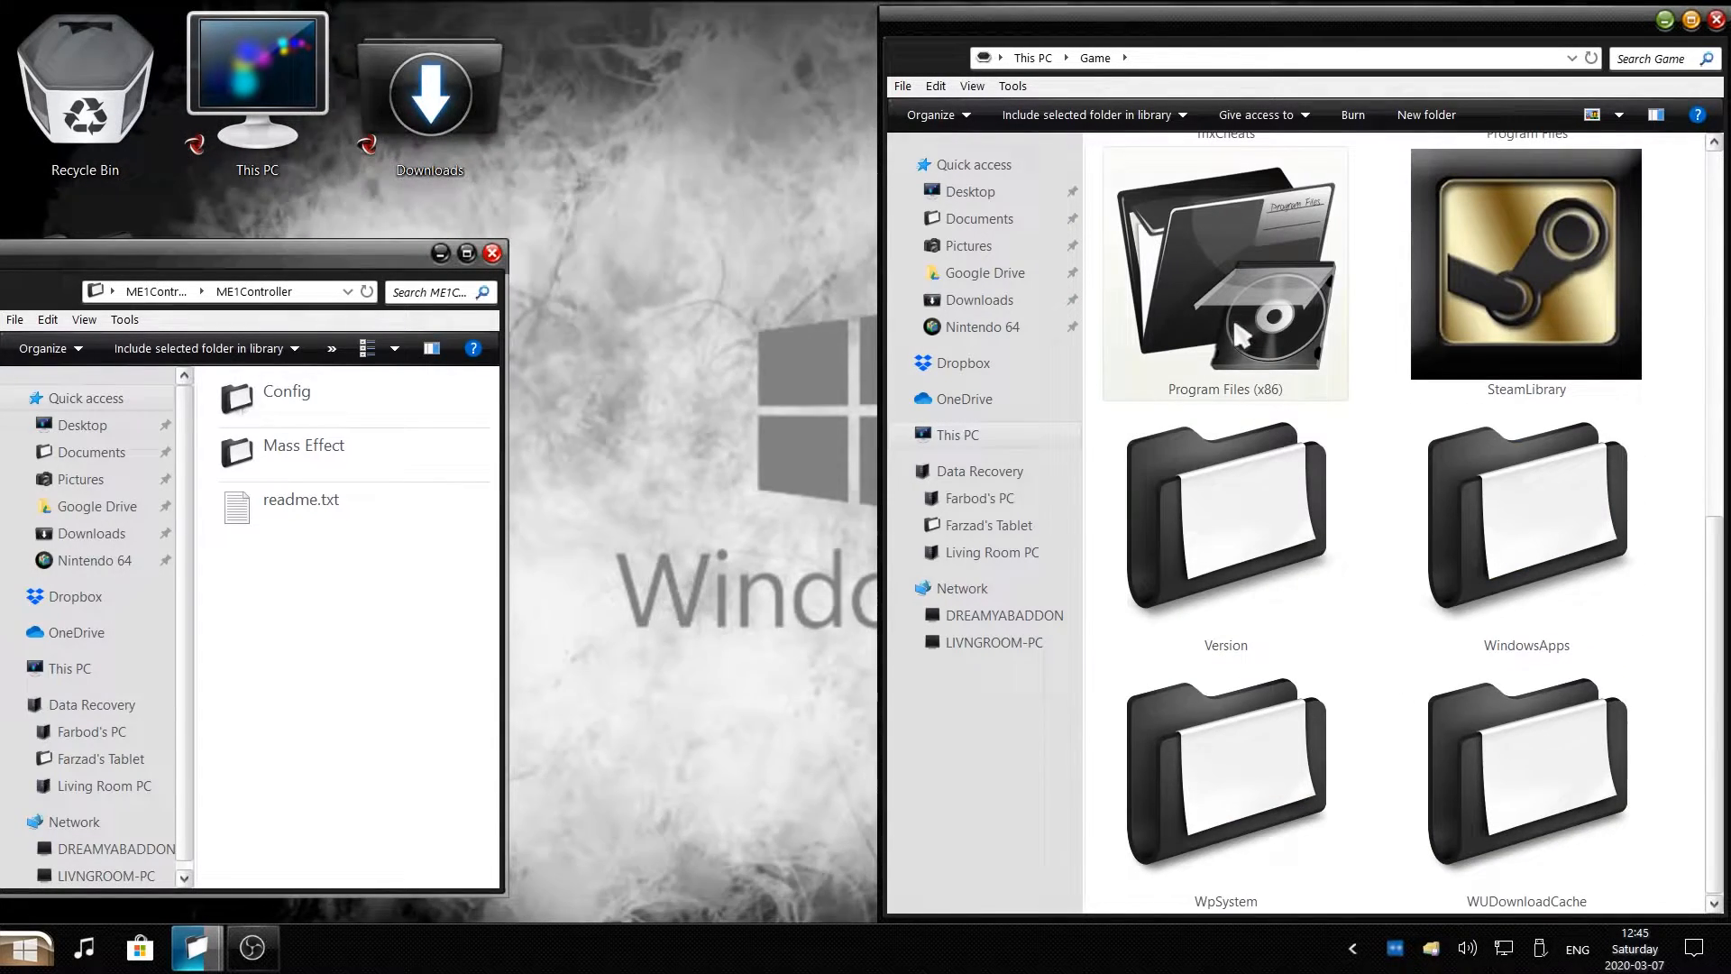
pyautogui.doubleClick(1223, 273)
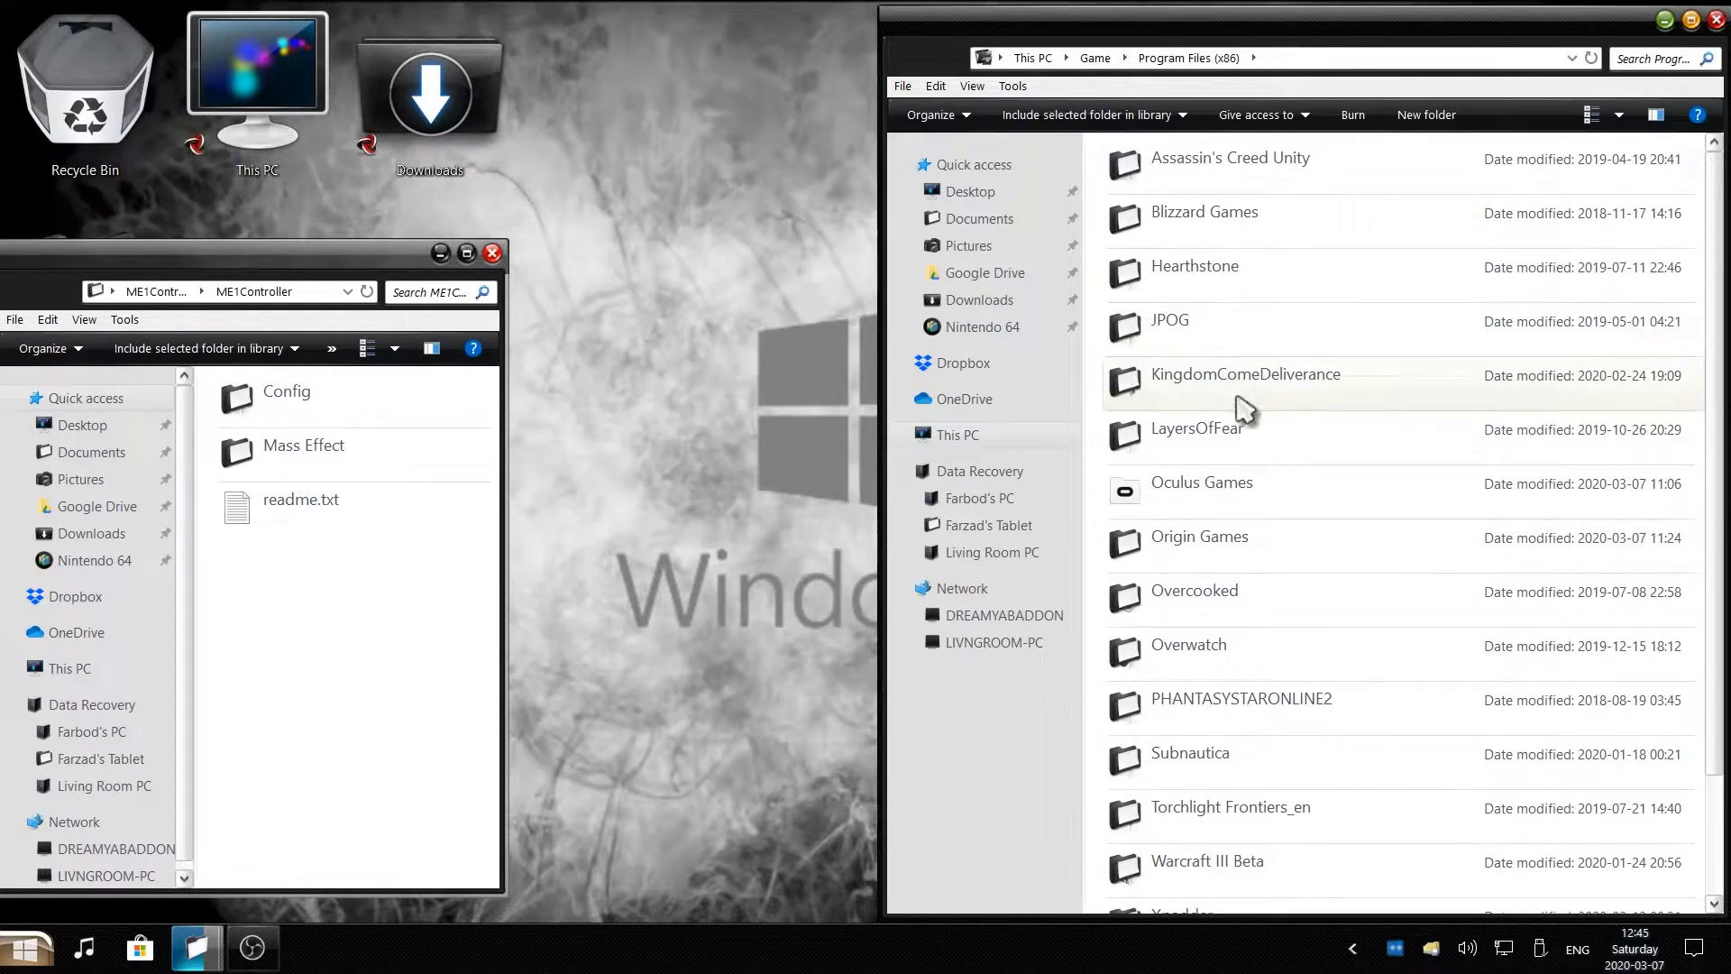
pyautogui.scroll(-3)
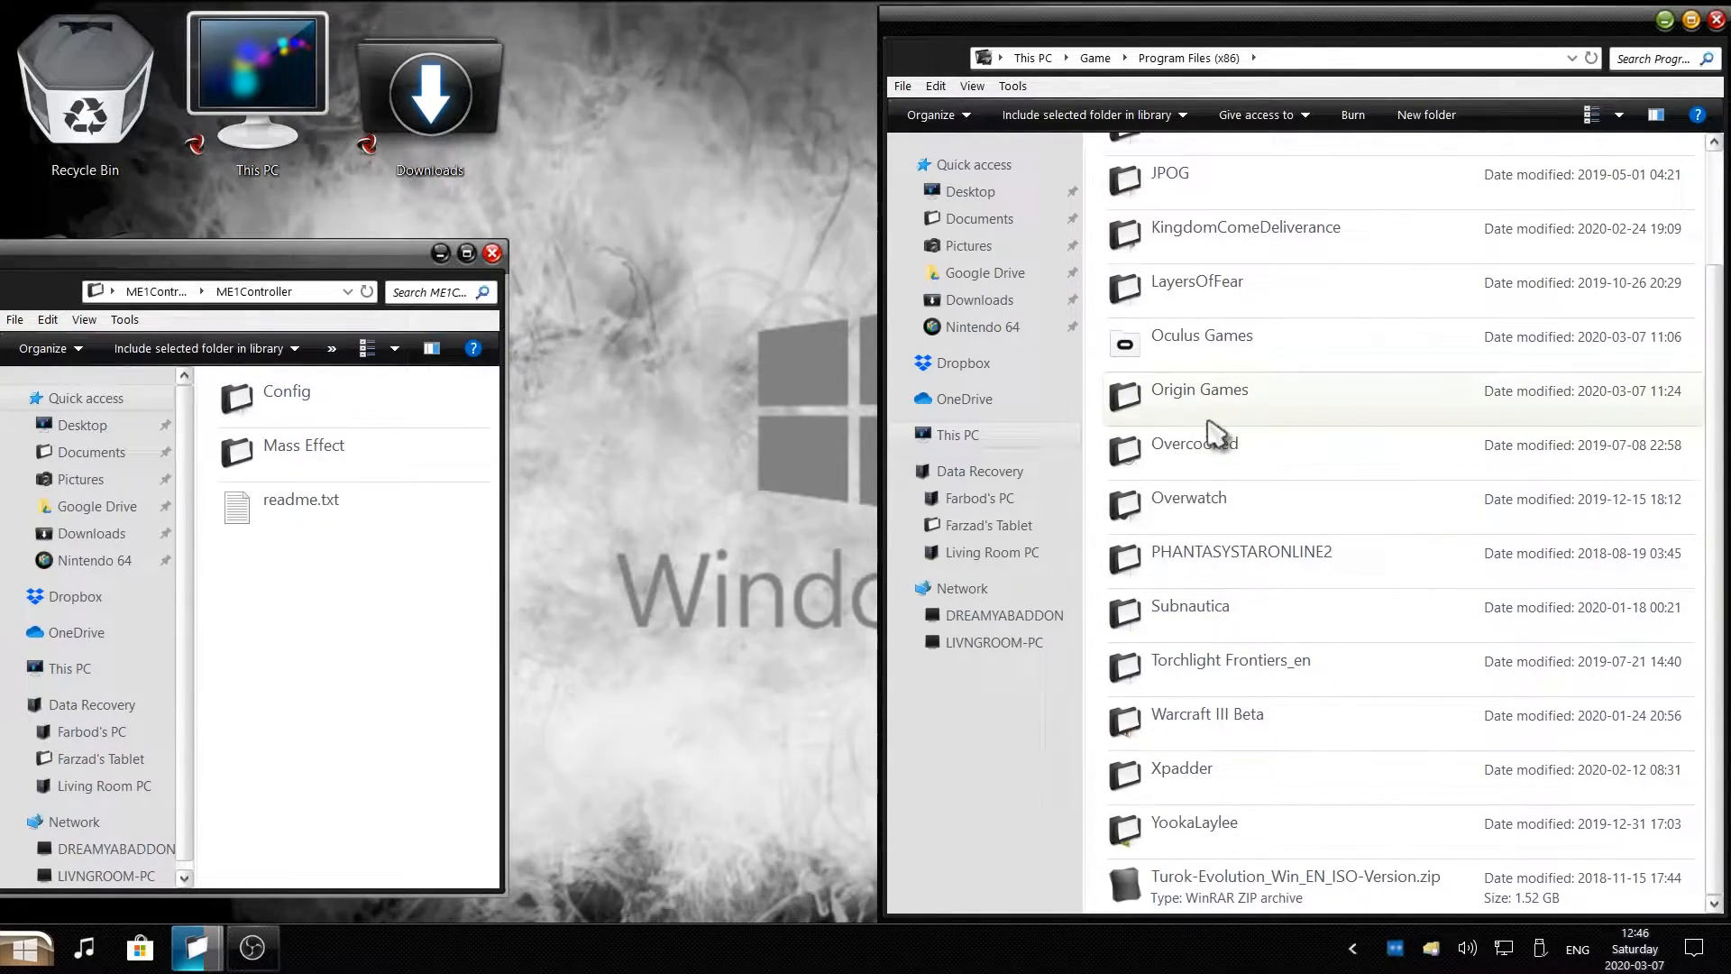
pyautogui.click(1199, 389)
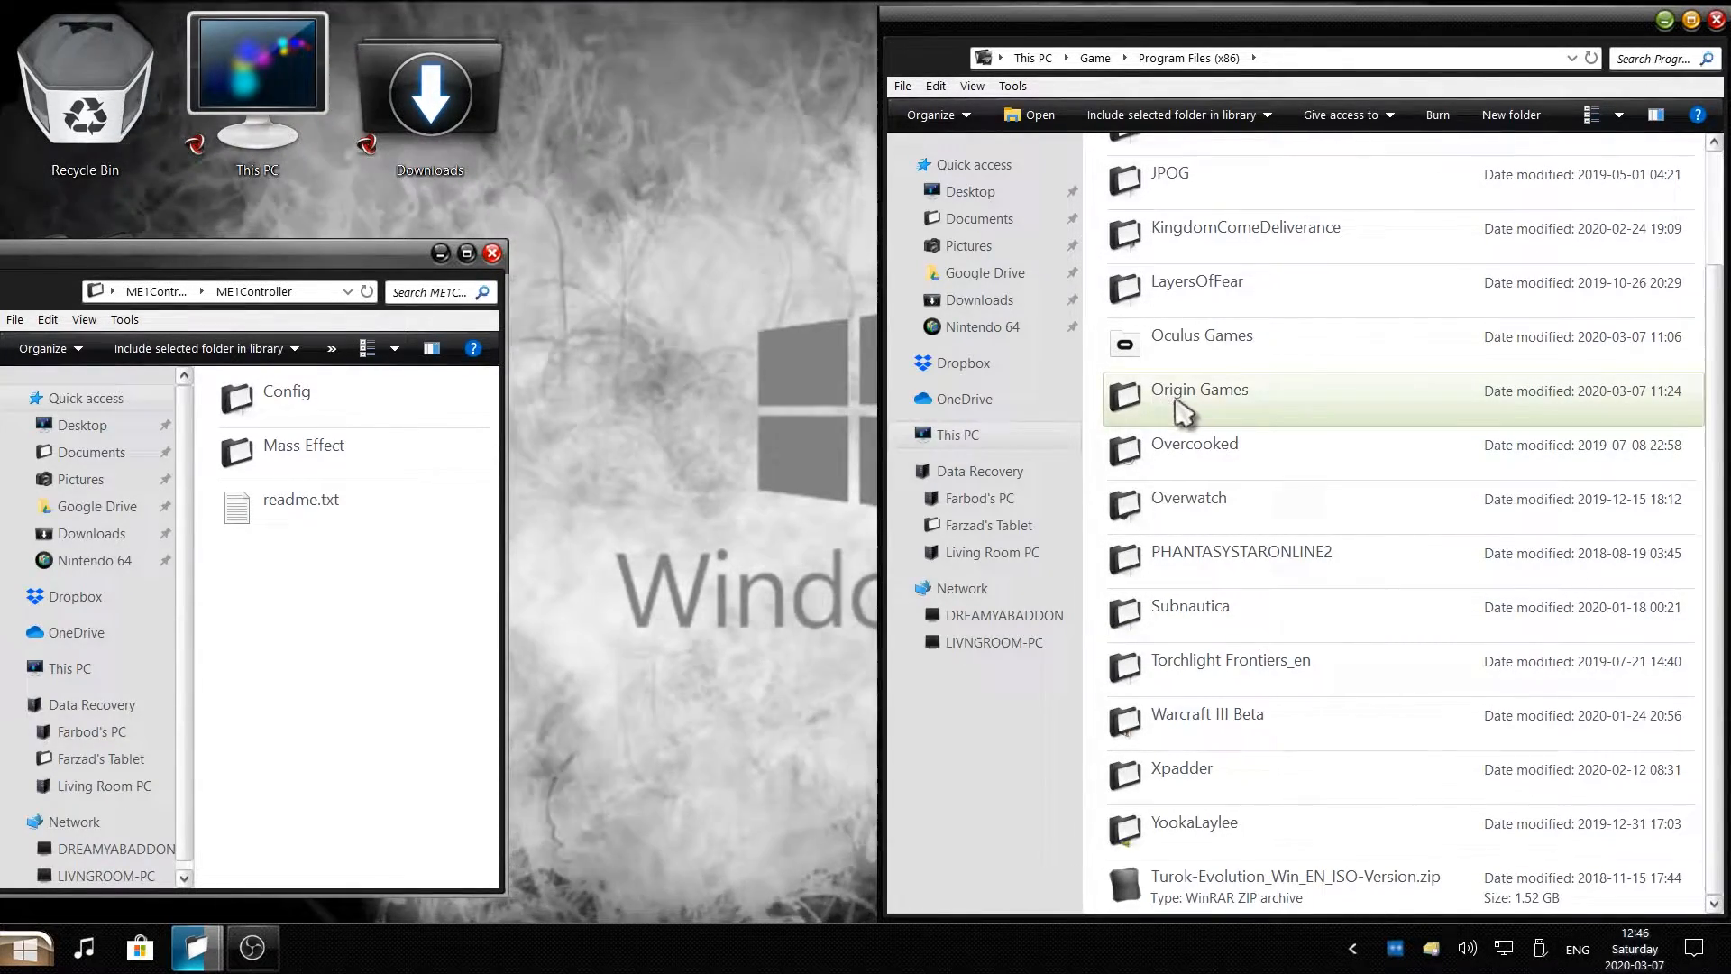
pyautogui.doubleClick(1200, 390)
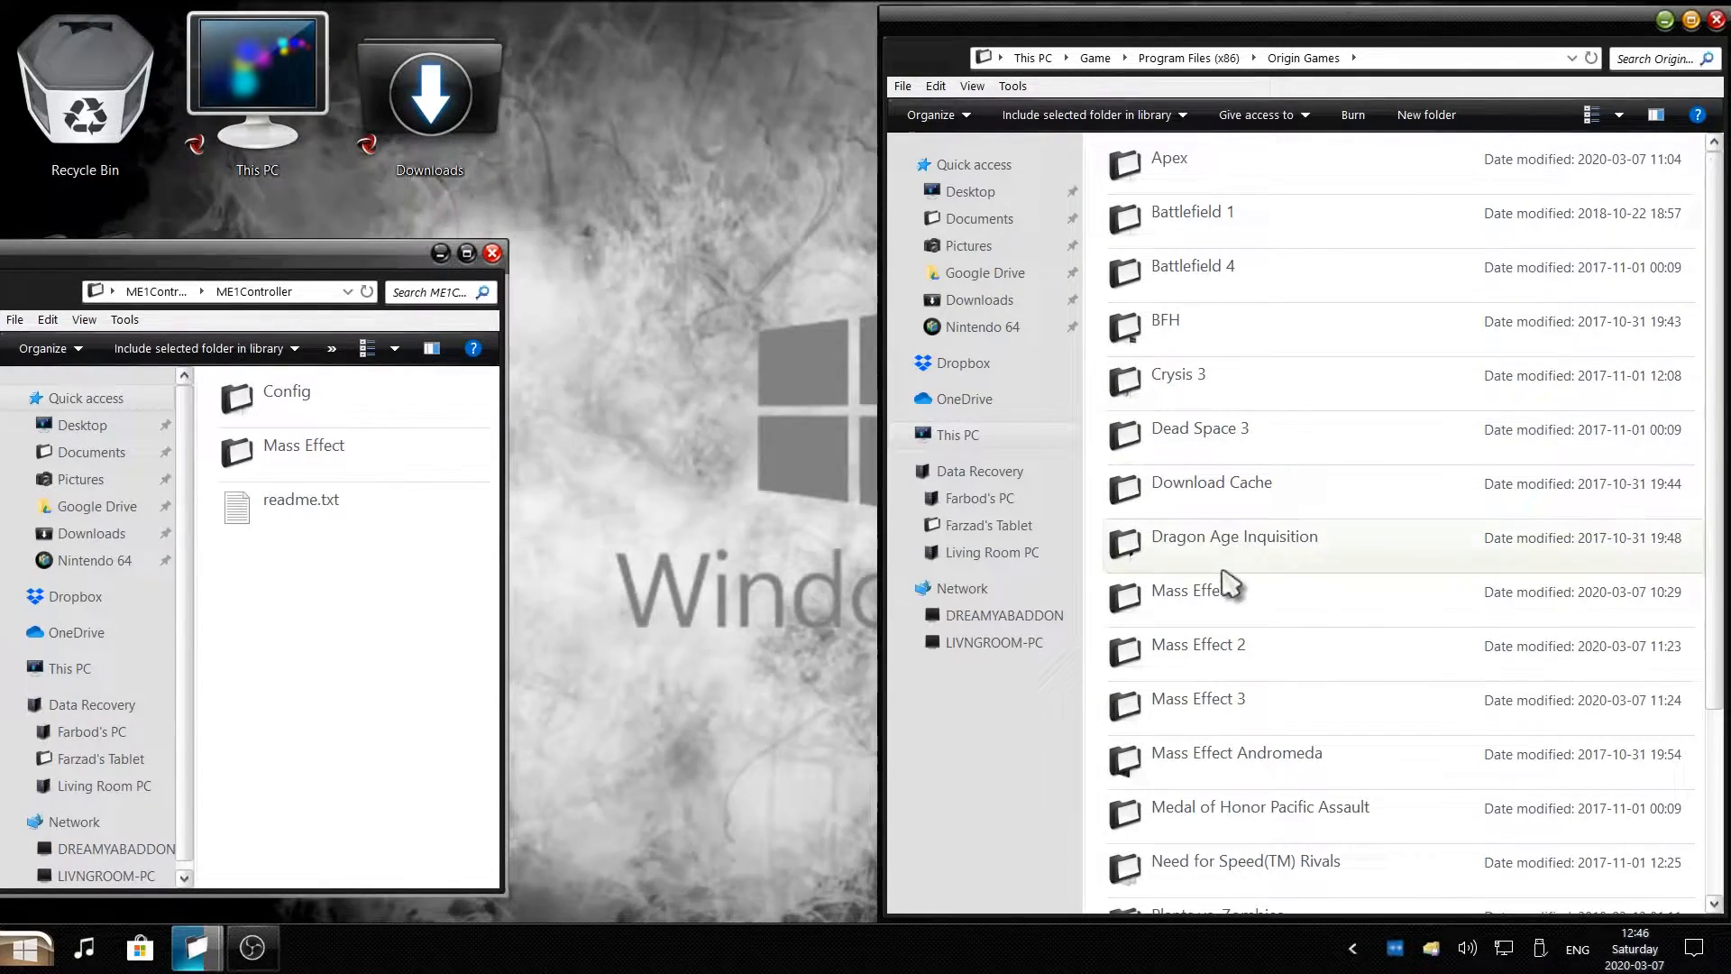
pyautogui.click(1192, 589)
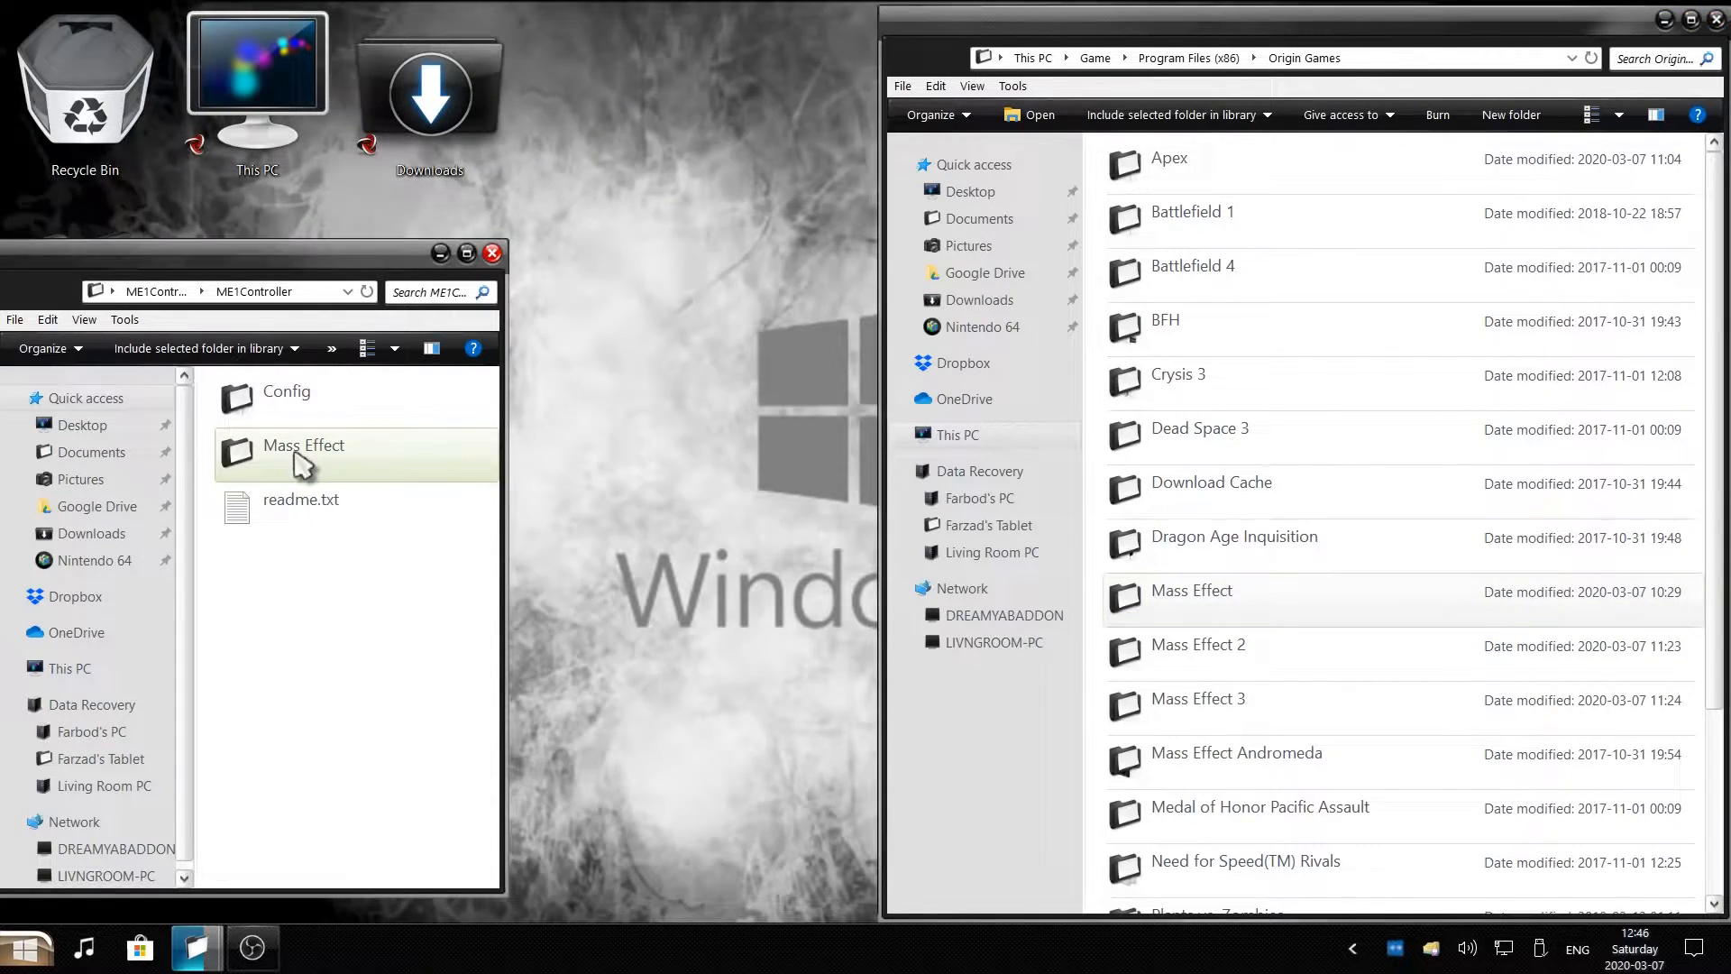
pyautogui.click(303, 453)
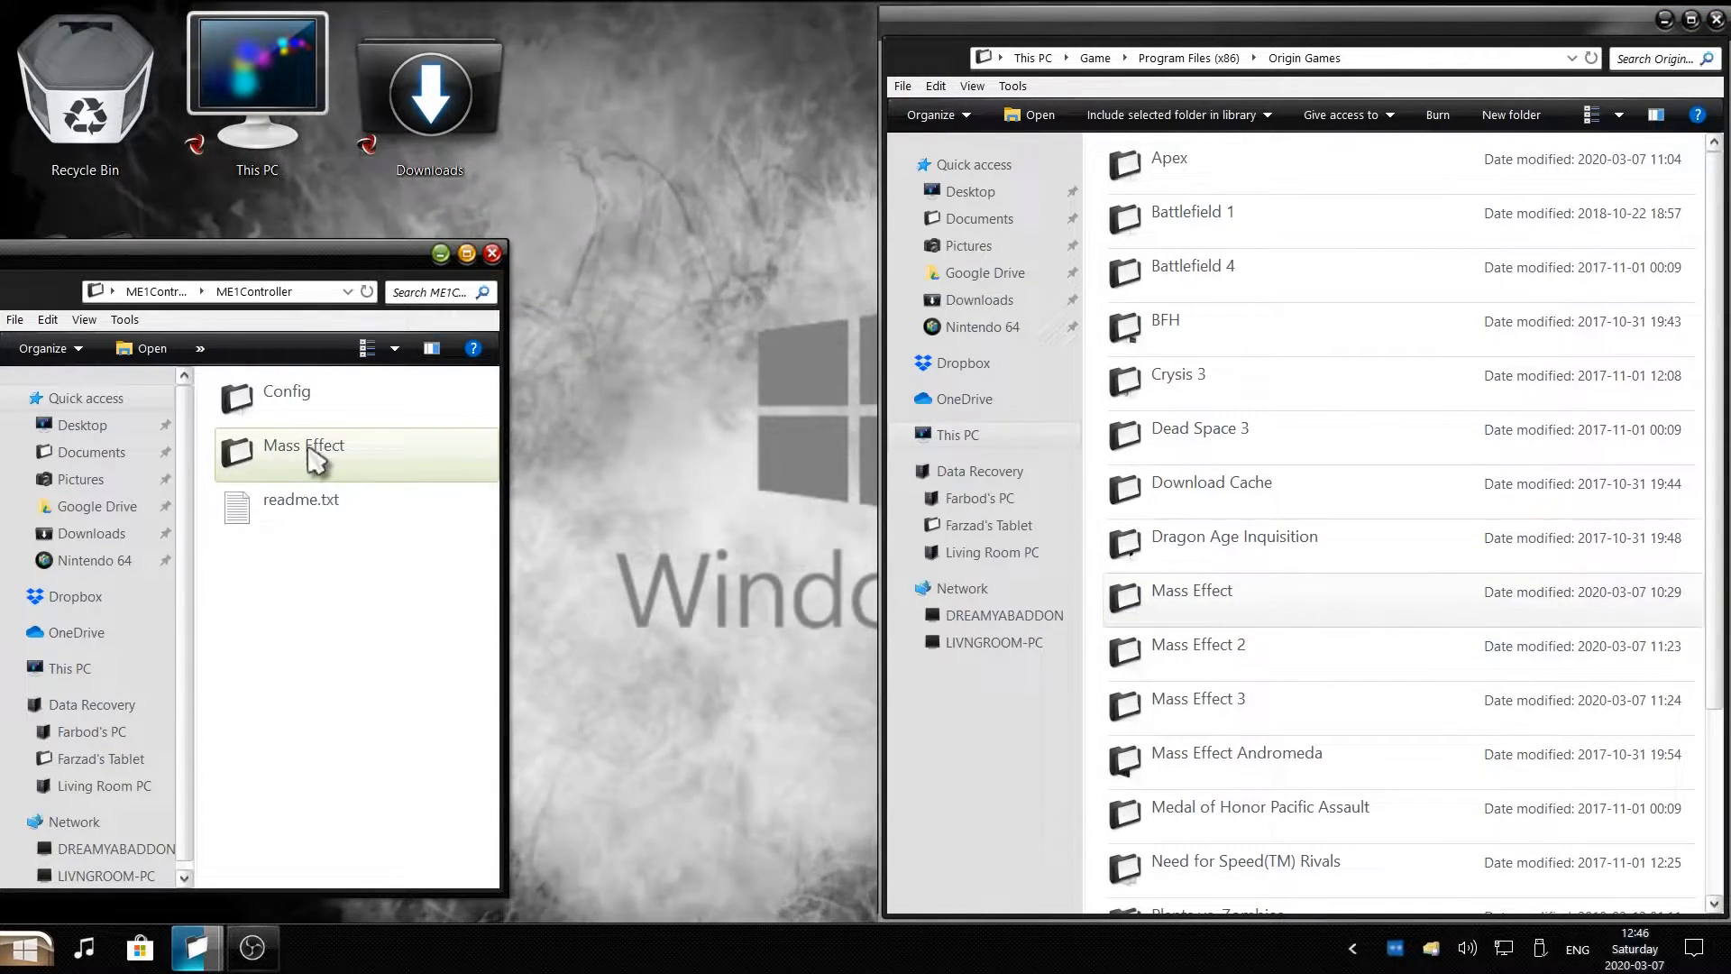
pyautogui.rightClick(303, 445)
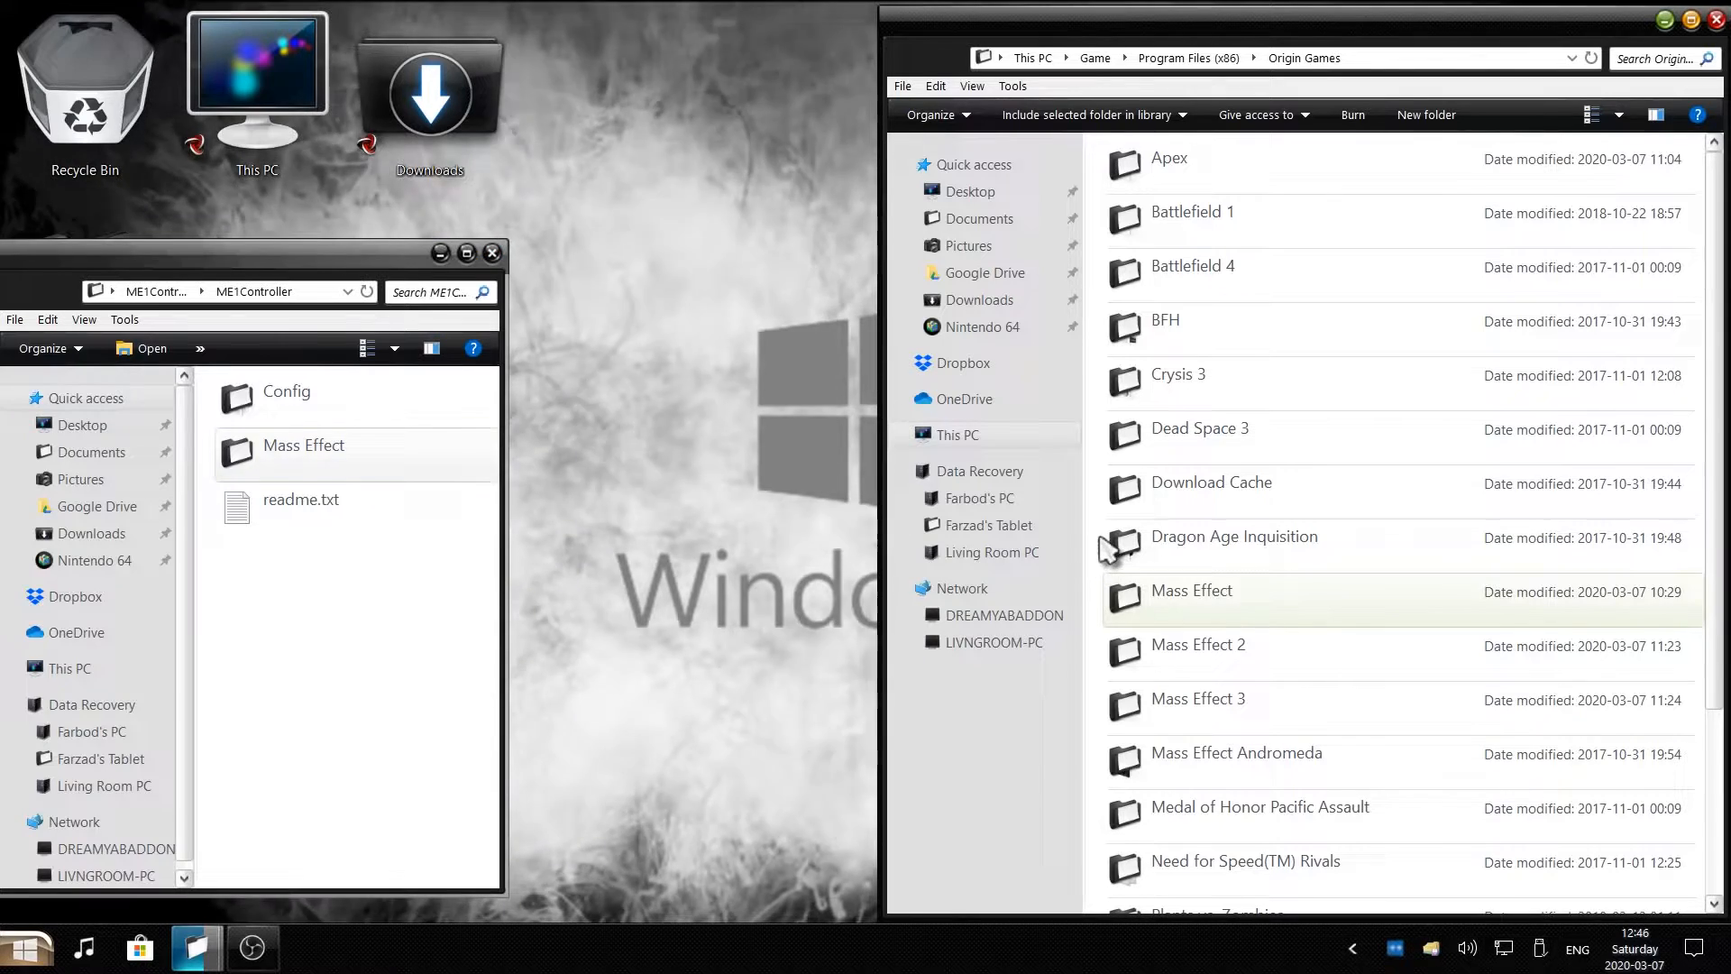
pyautogui.moveTo(1160, 253)
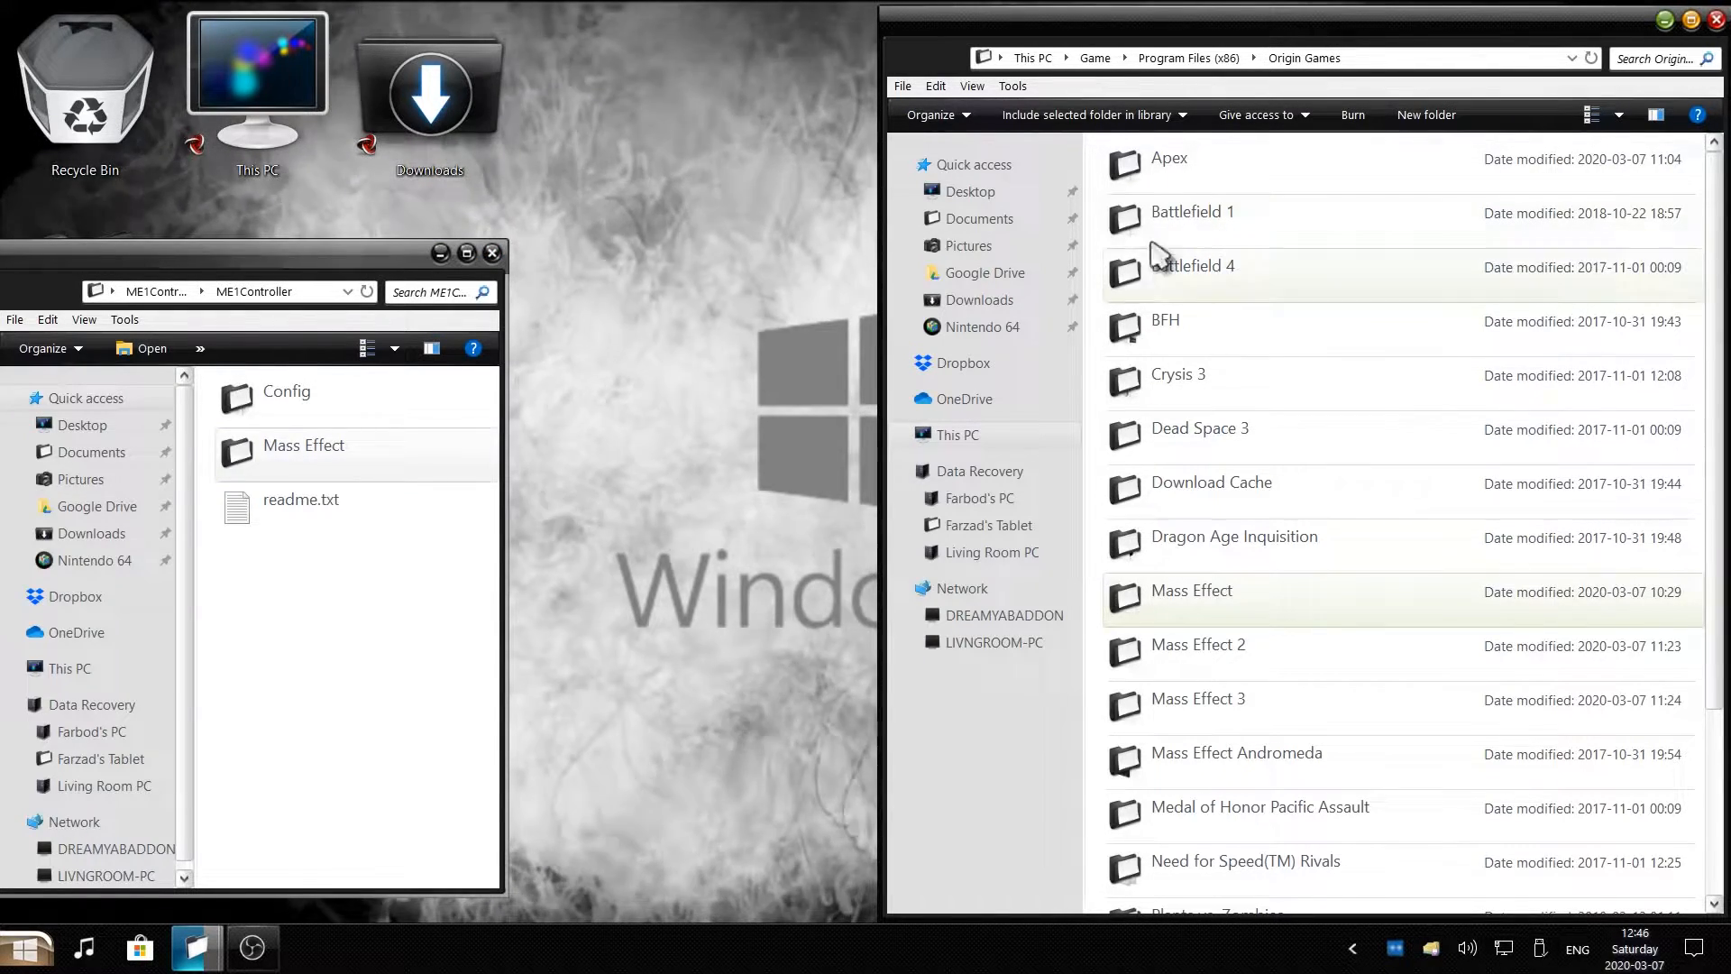
pyautogui.moveTo(1093, 607)
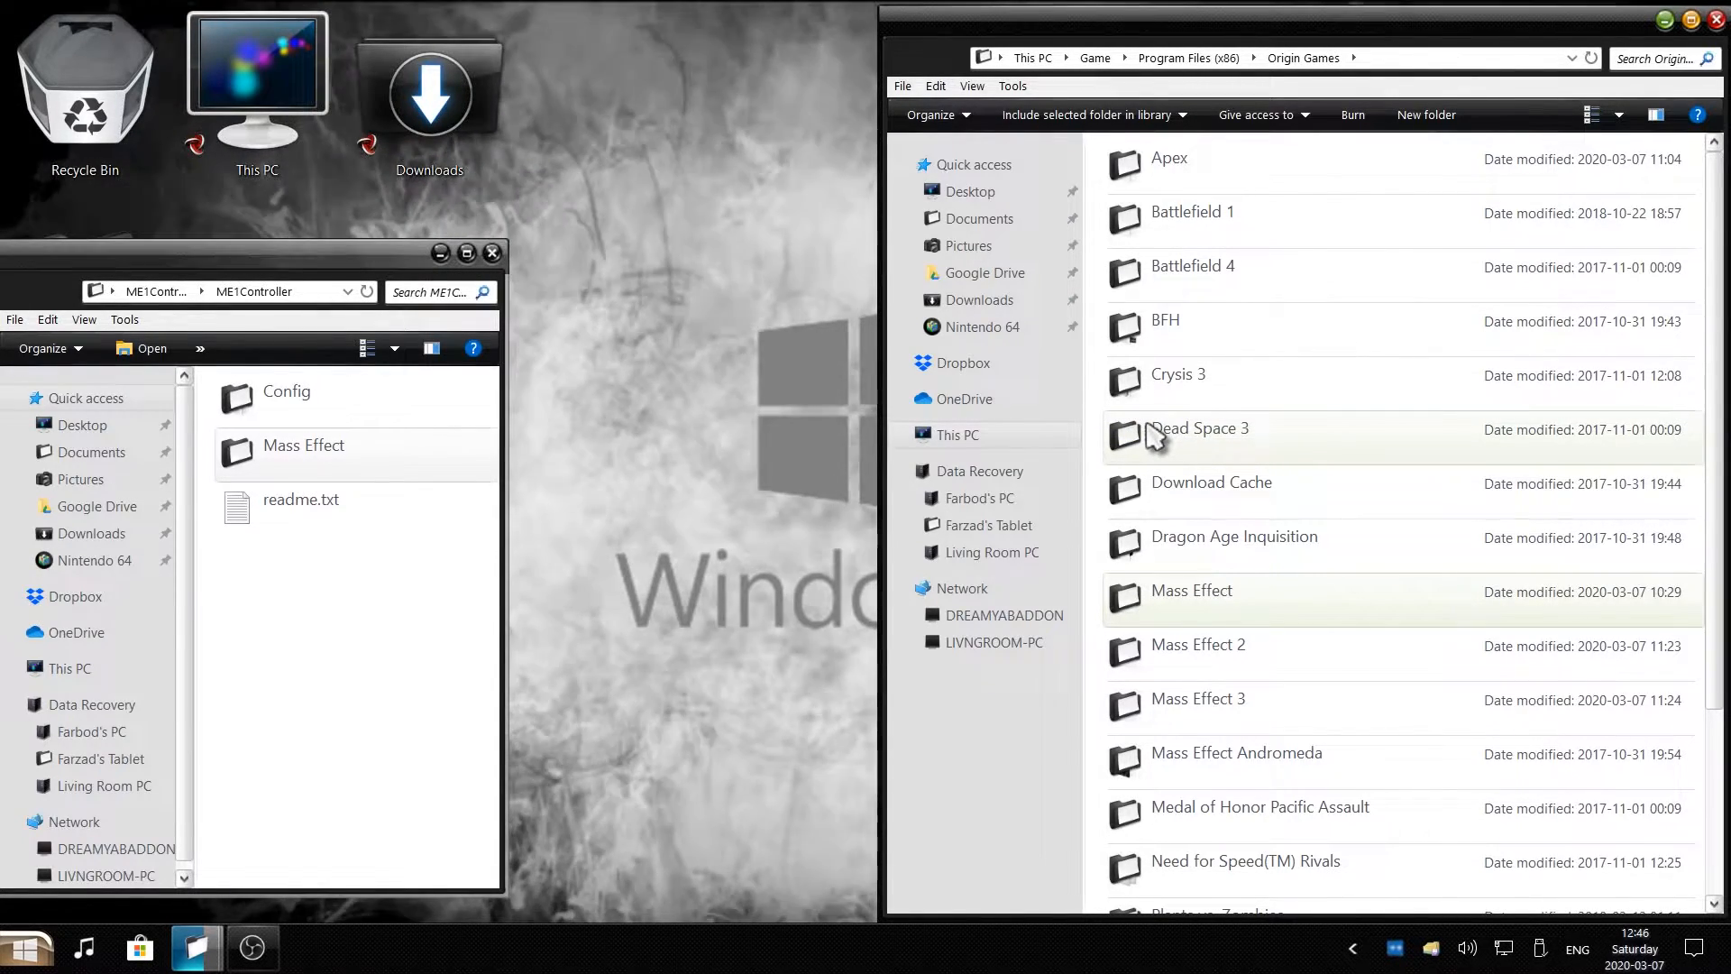
pyautogui.moveTo(1060, 461)
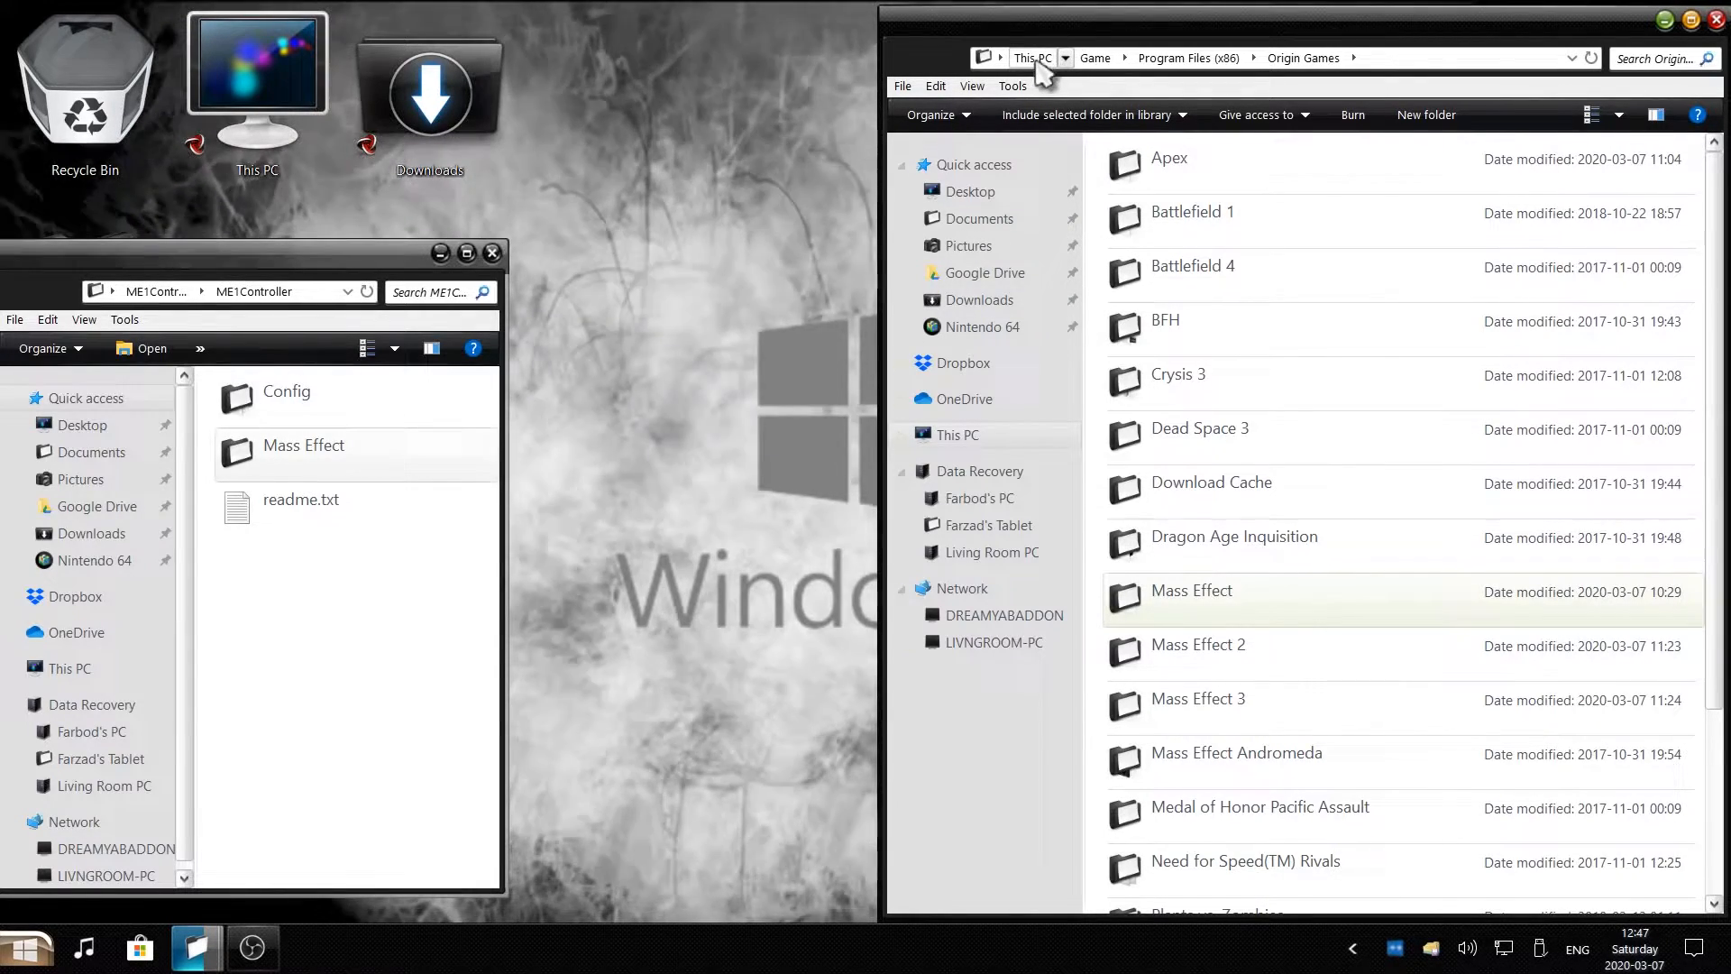
# From This PC, browse into Documents\BioWare in the second window.
pyautogui.click(1032, 58)
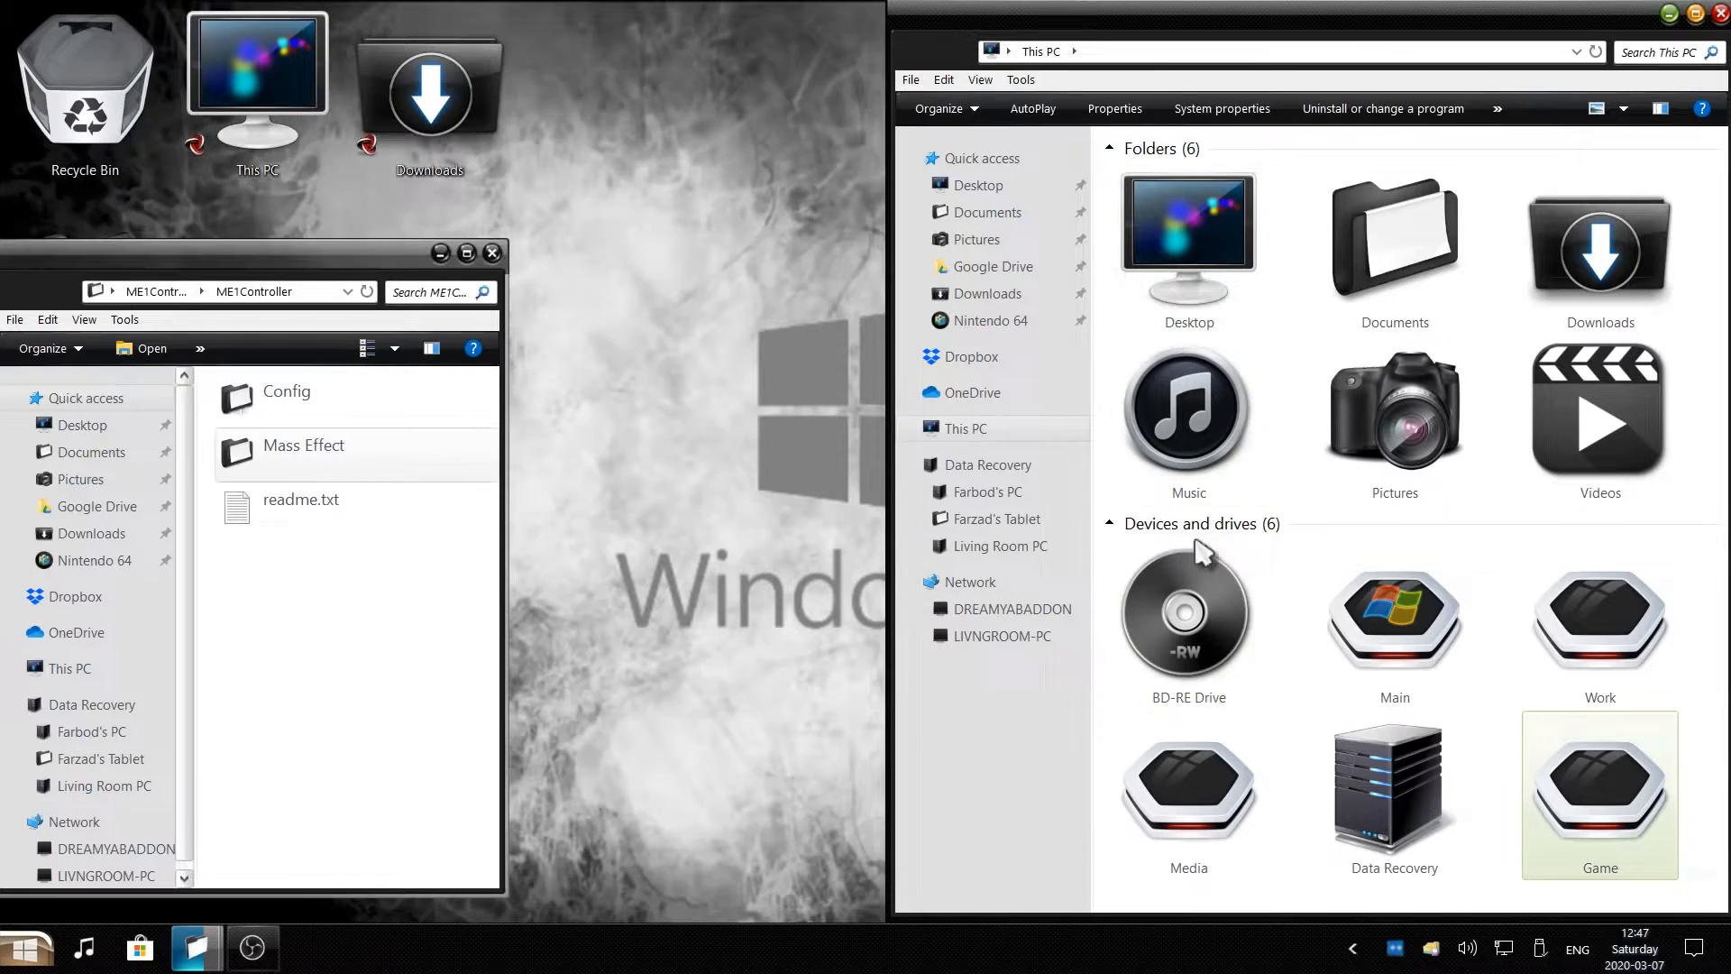
pyautogui.moveTo(1322, 531)
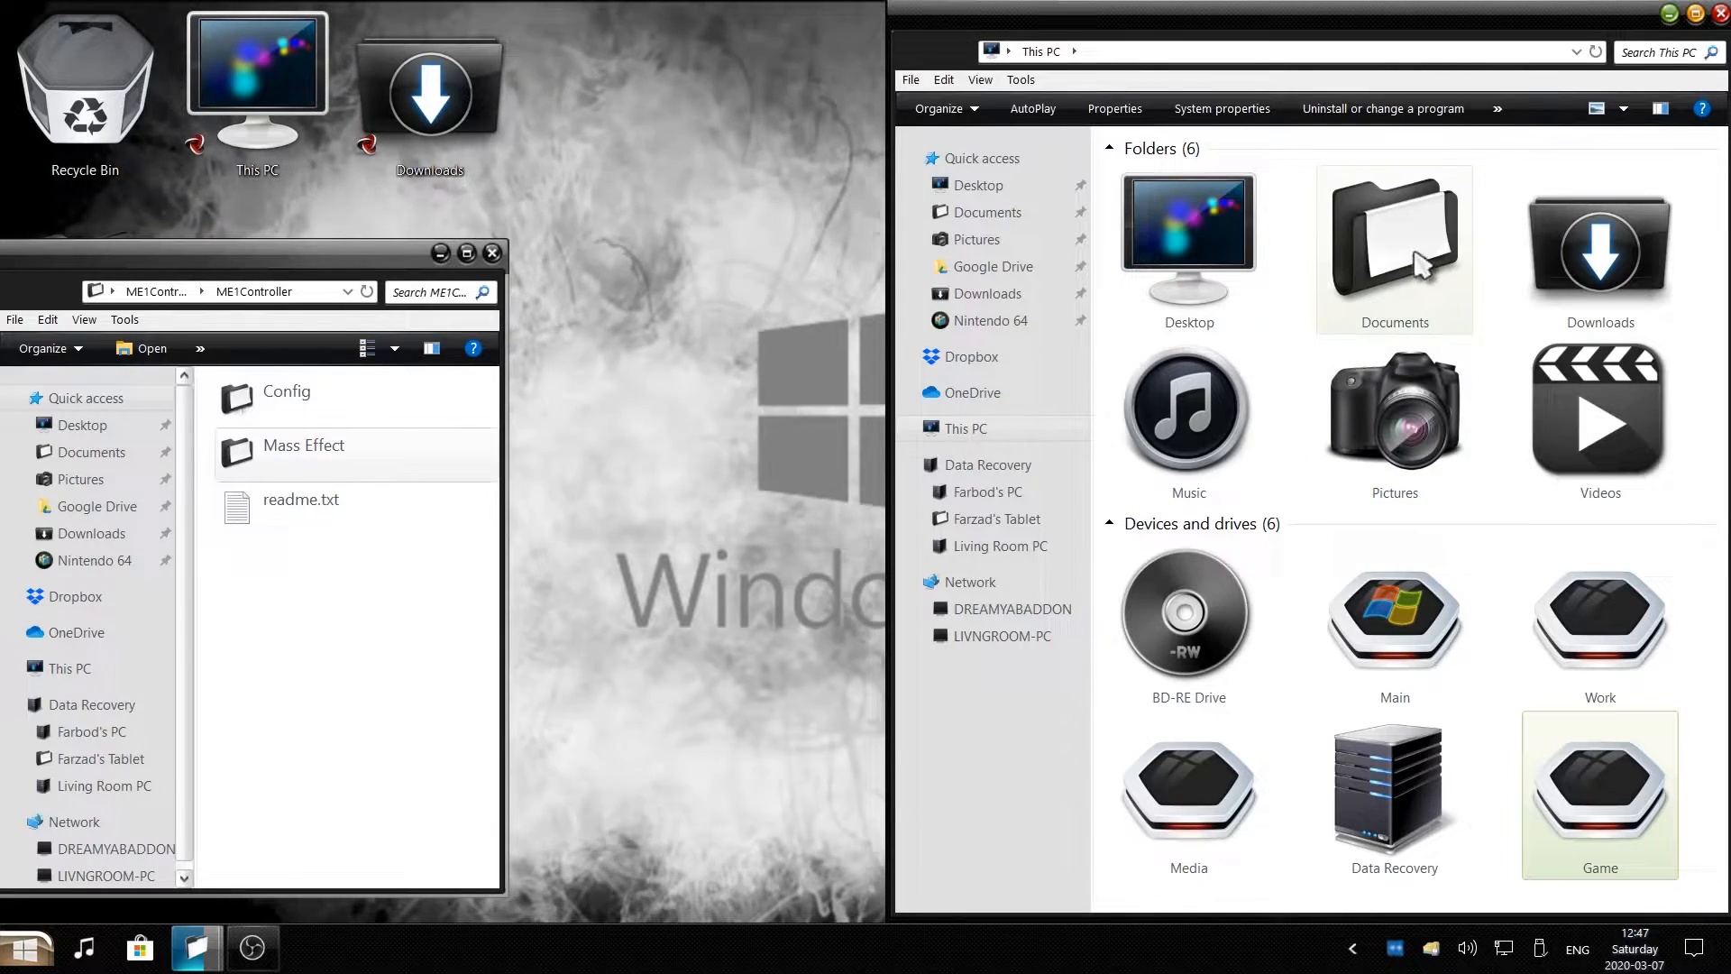
pyautogui.doubleClick(1395, 249)
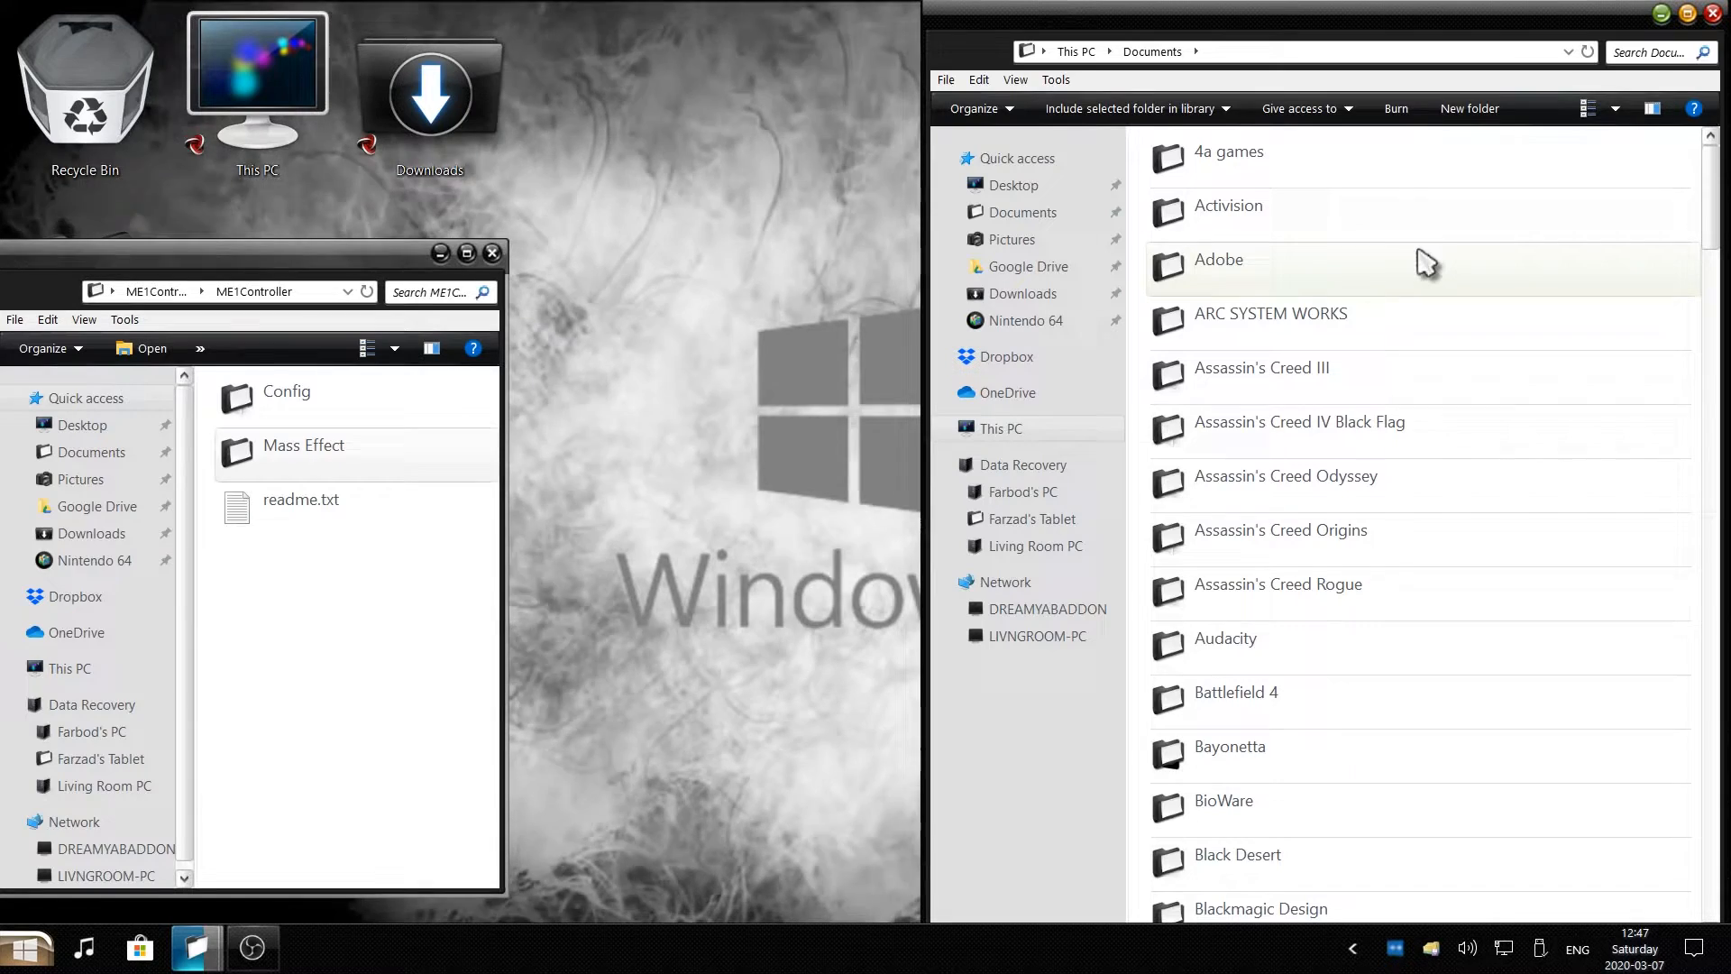
pyautogui.scroll(-3)
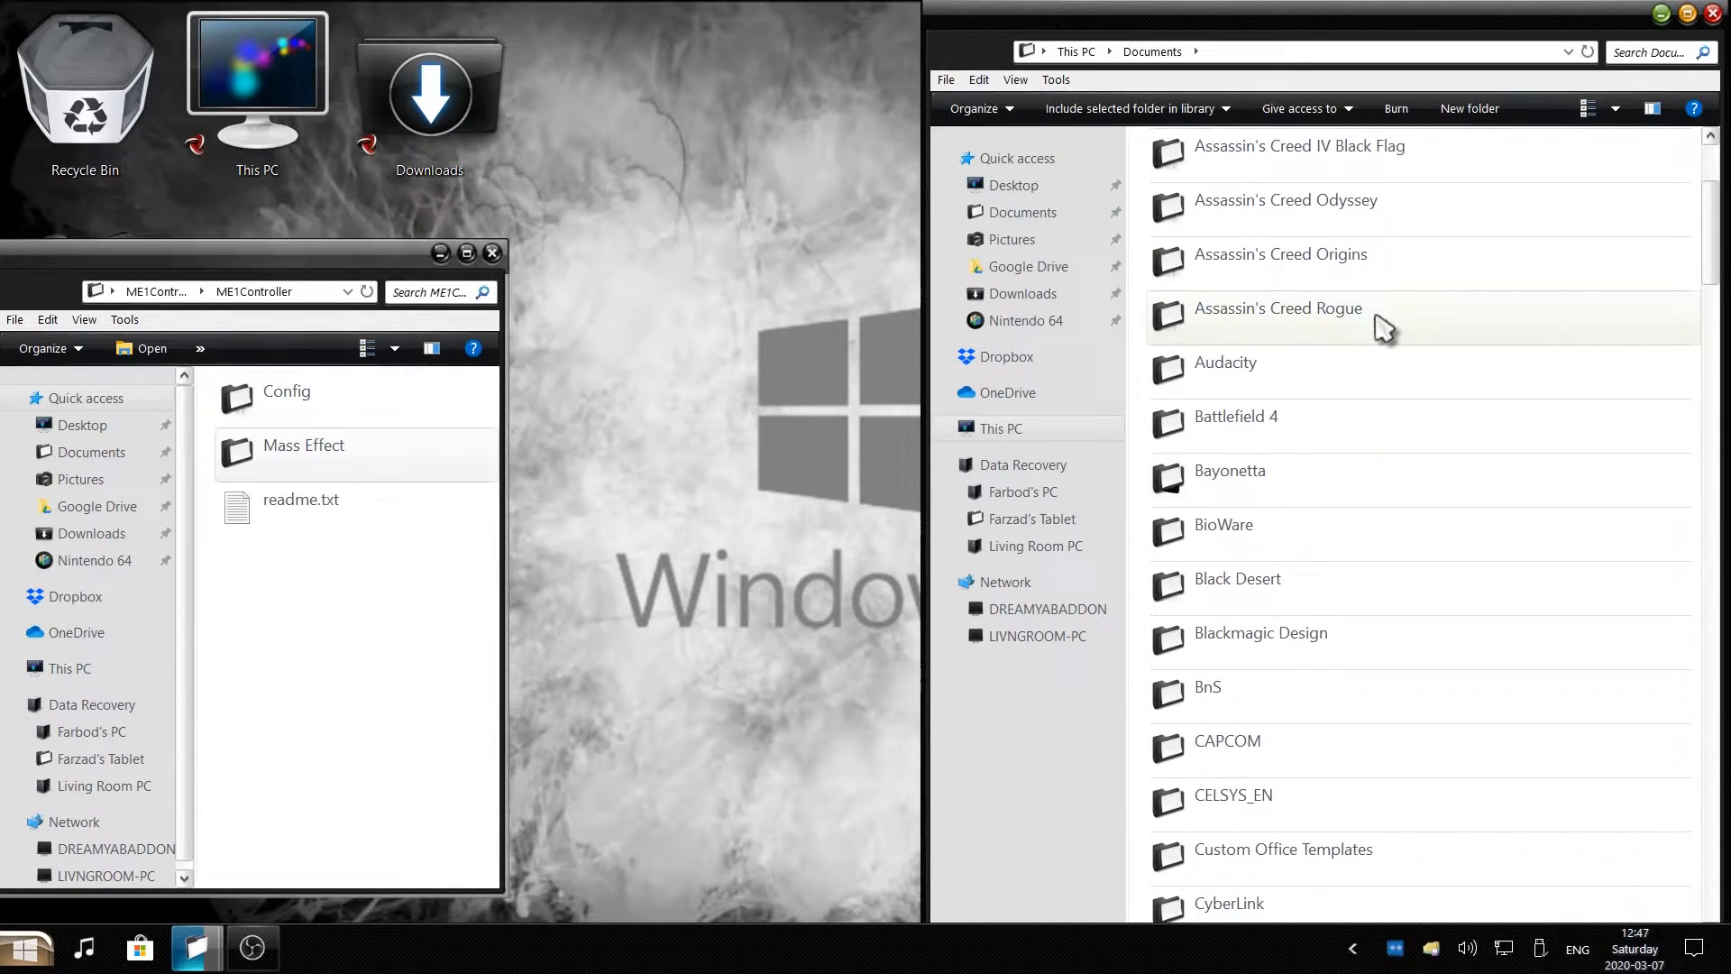
pyautogui.click(1223, 525)
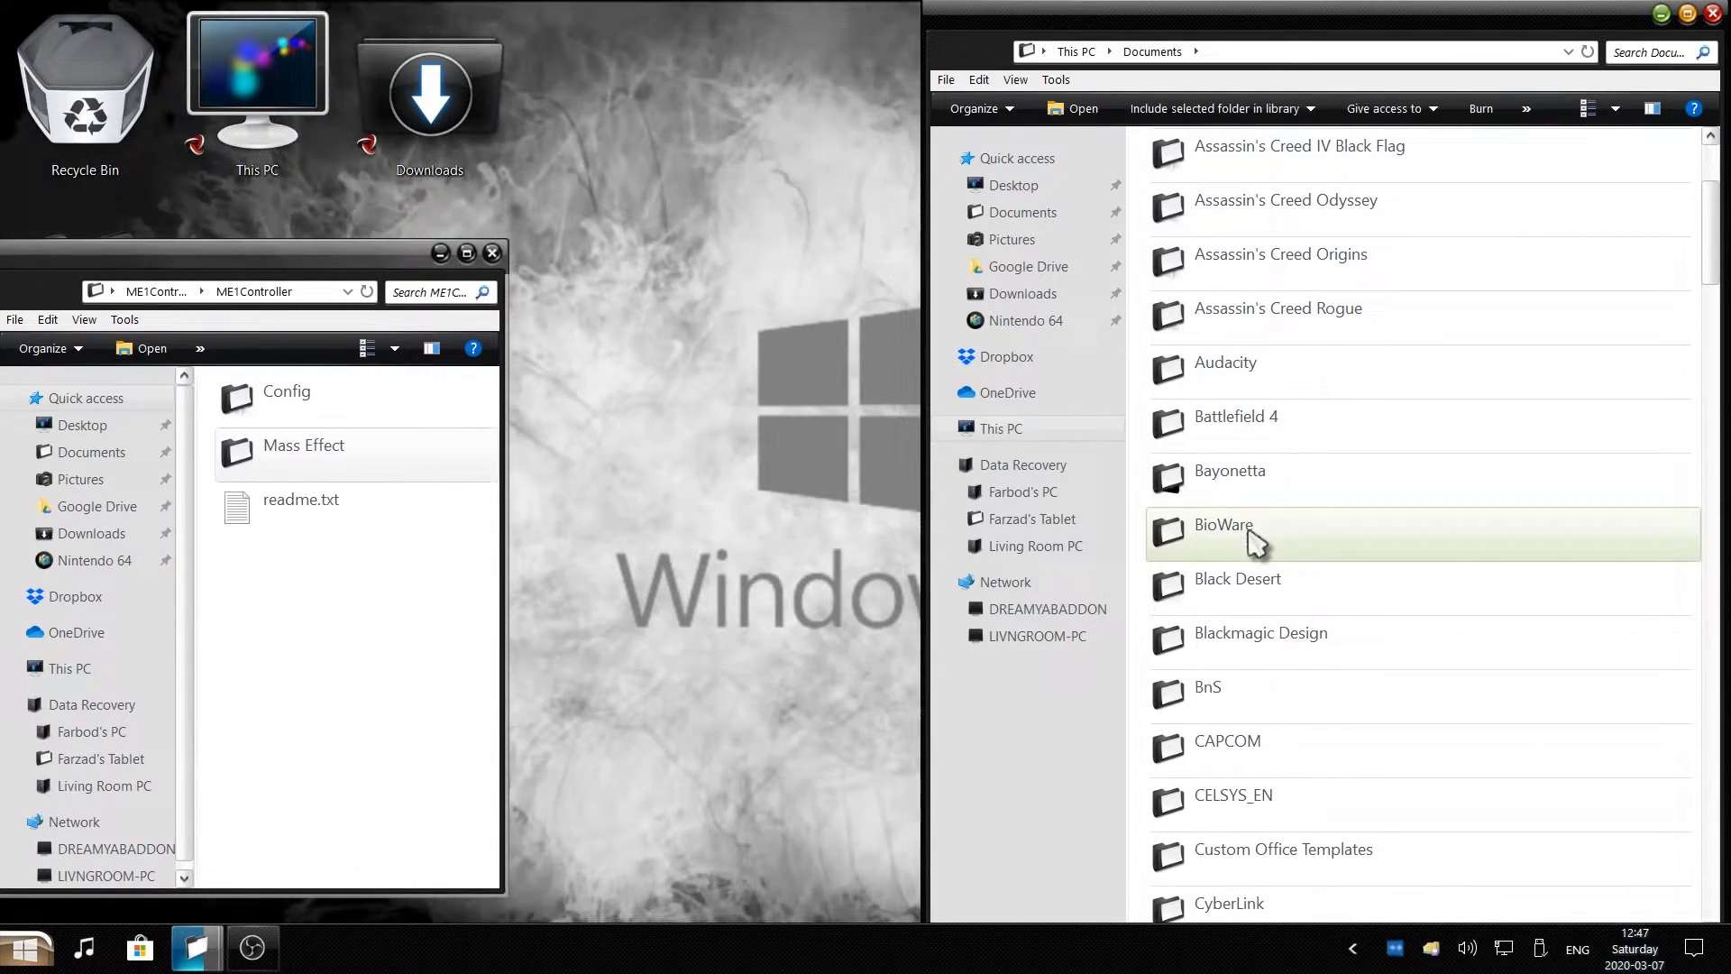
pyautogui.doubleClick(1223, 525)
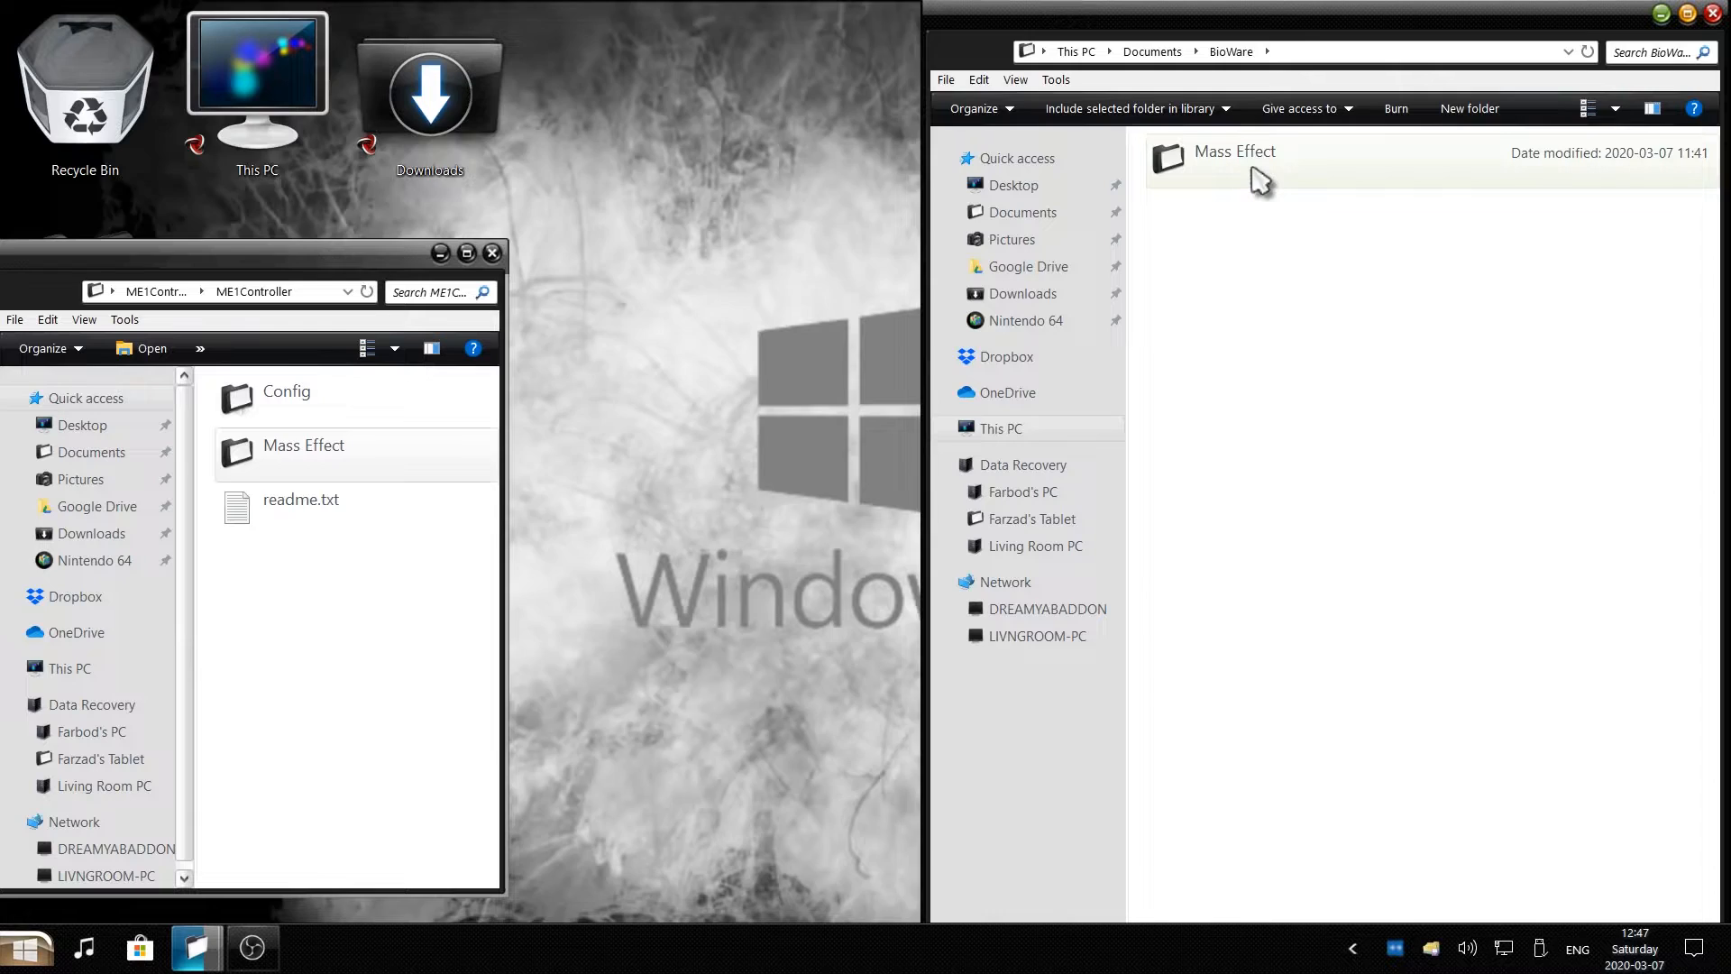
# Enter the Mass Effect settings folder and show Config, Logs, Published and Save as tiles.
pyautogui.doubleClick(1234, 152)
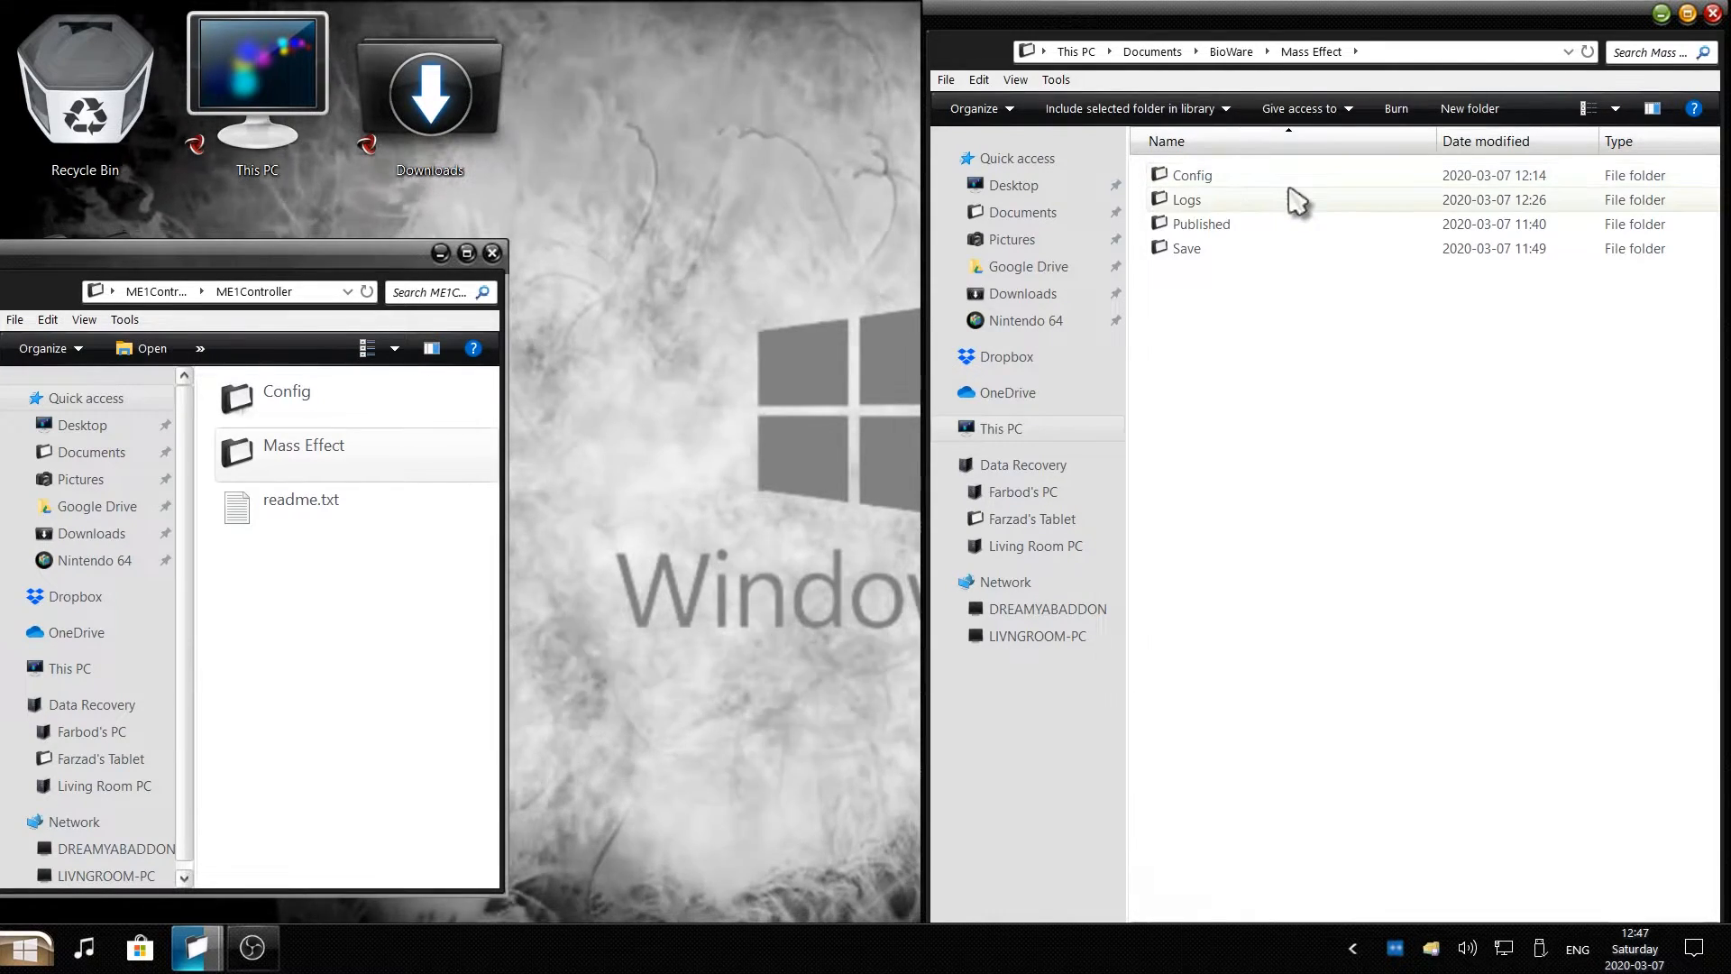
pyautogui.click(1193, 175)
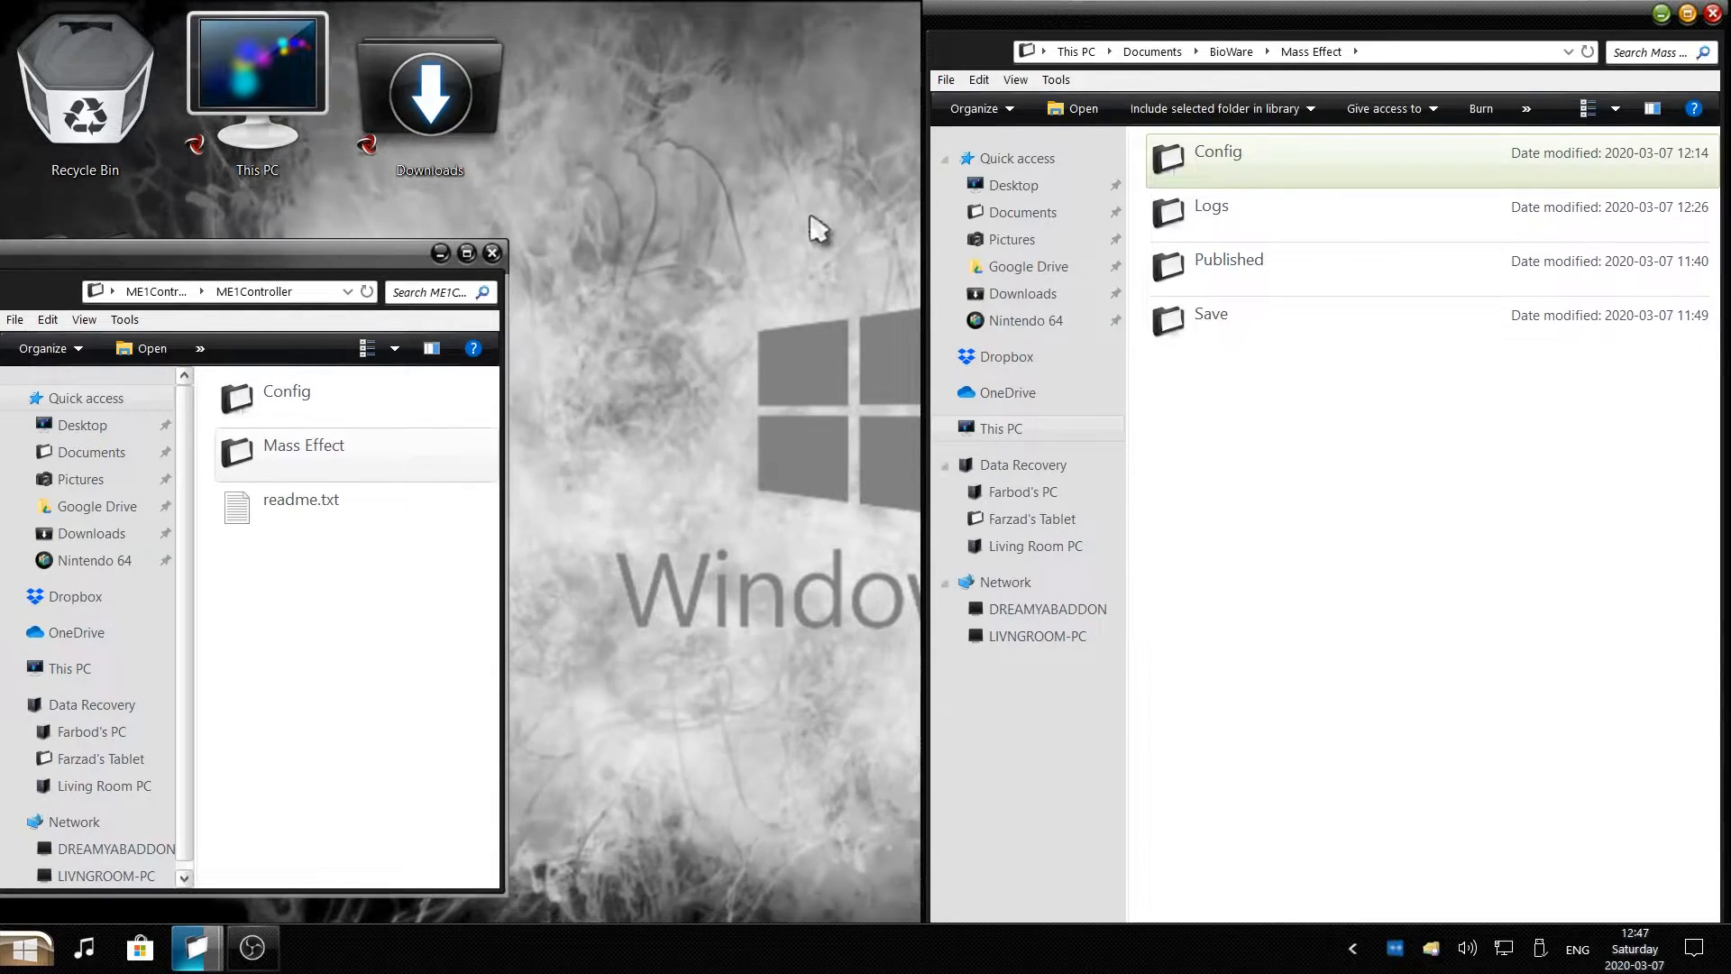
# Copy the mod's Config folder into Documents\BioWare\Mass Effect and close the mod window.
pyautogui.click(286, 397)
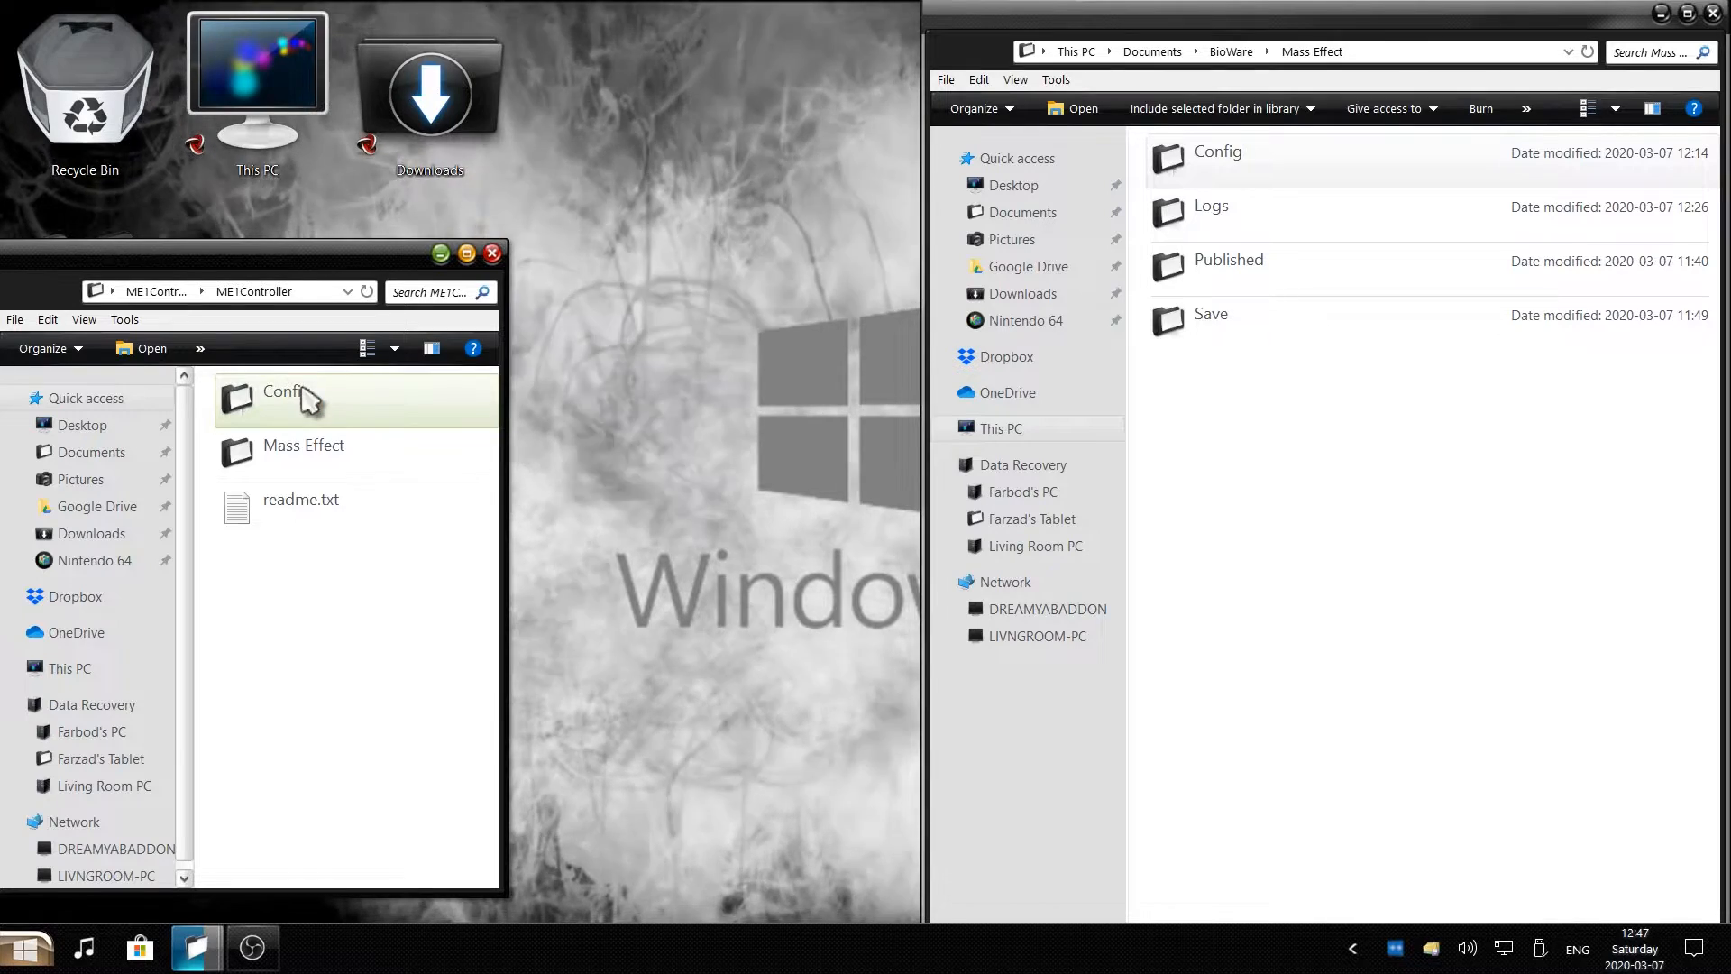
pyautogui.rightClick(282, 397)
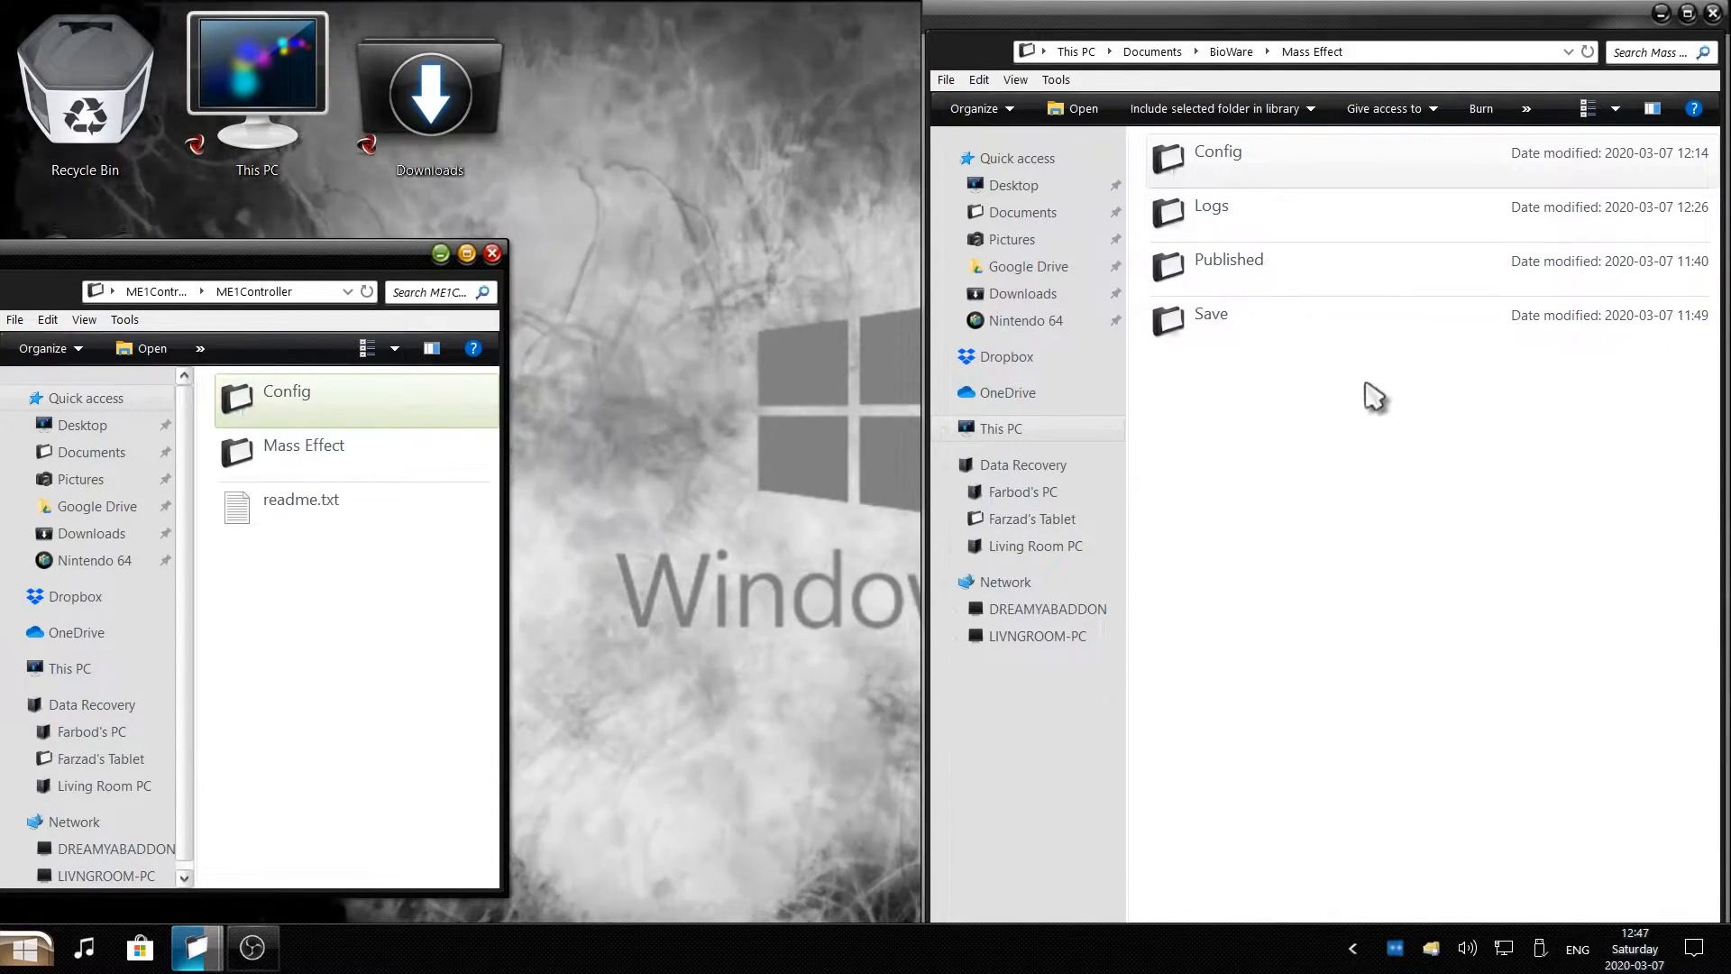
pyautogui.rightClick(1353, 395)
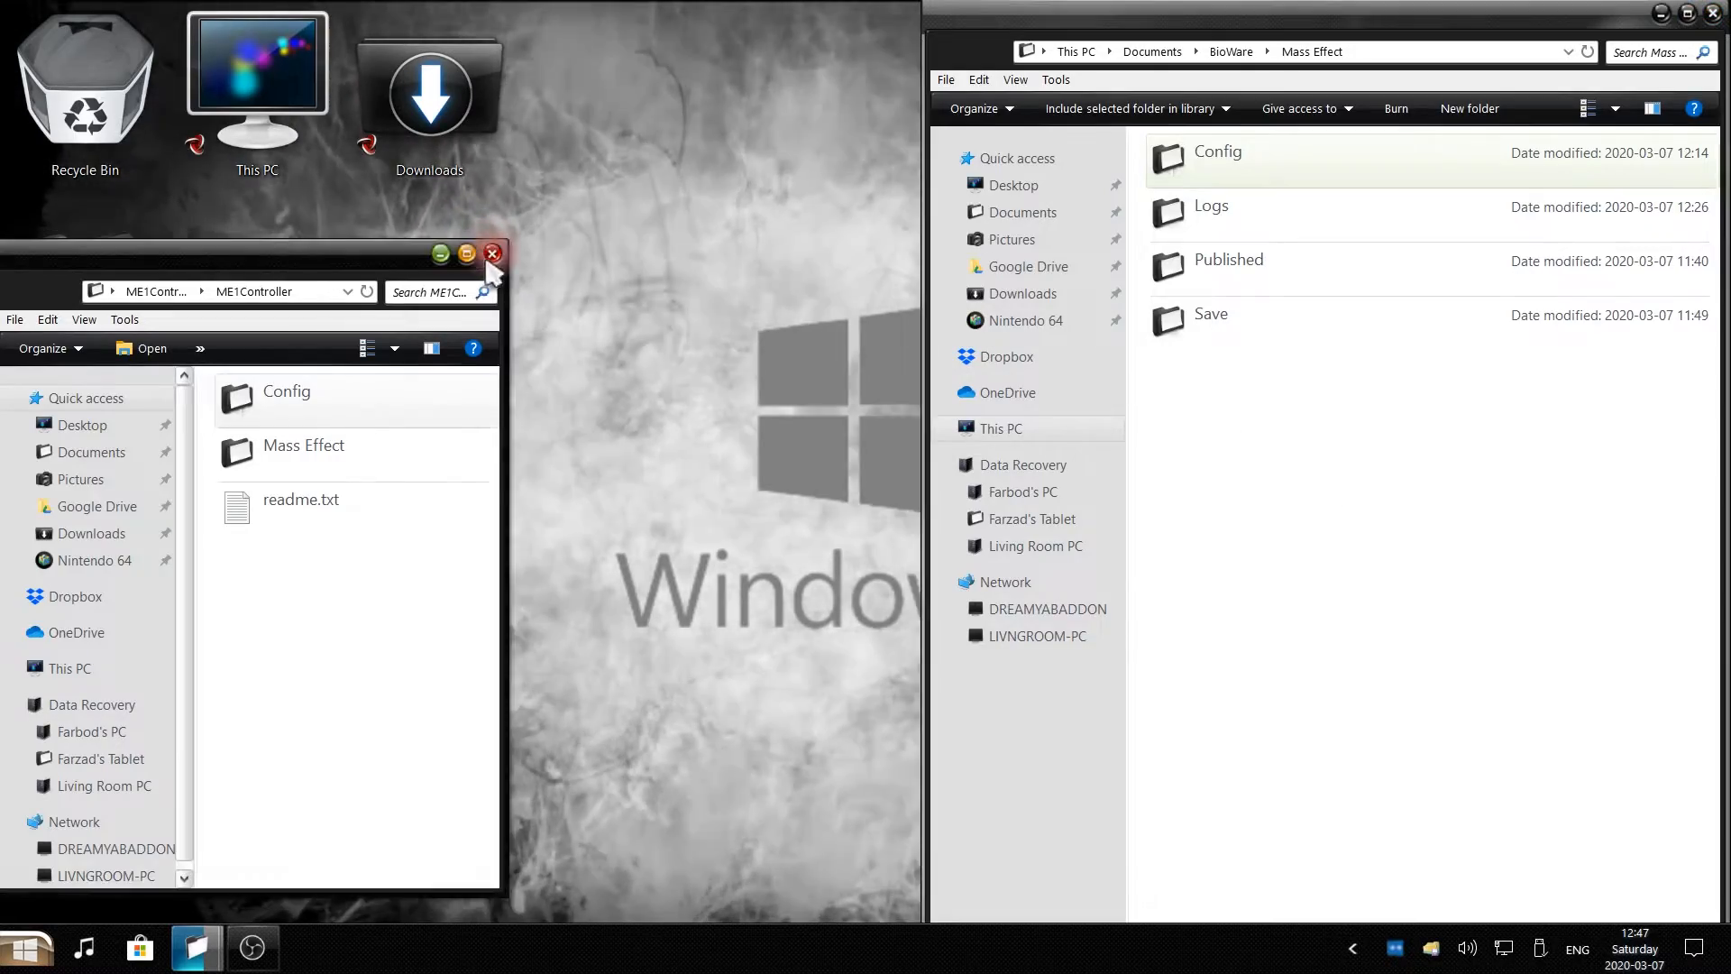
pyautogui.click(492, 253)
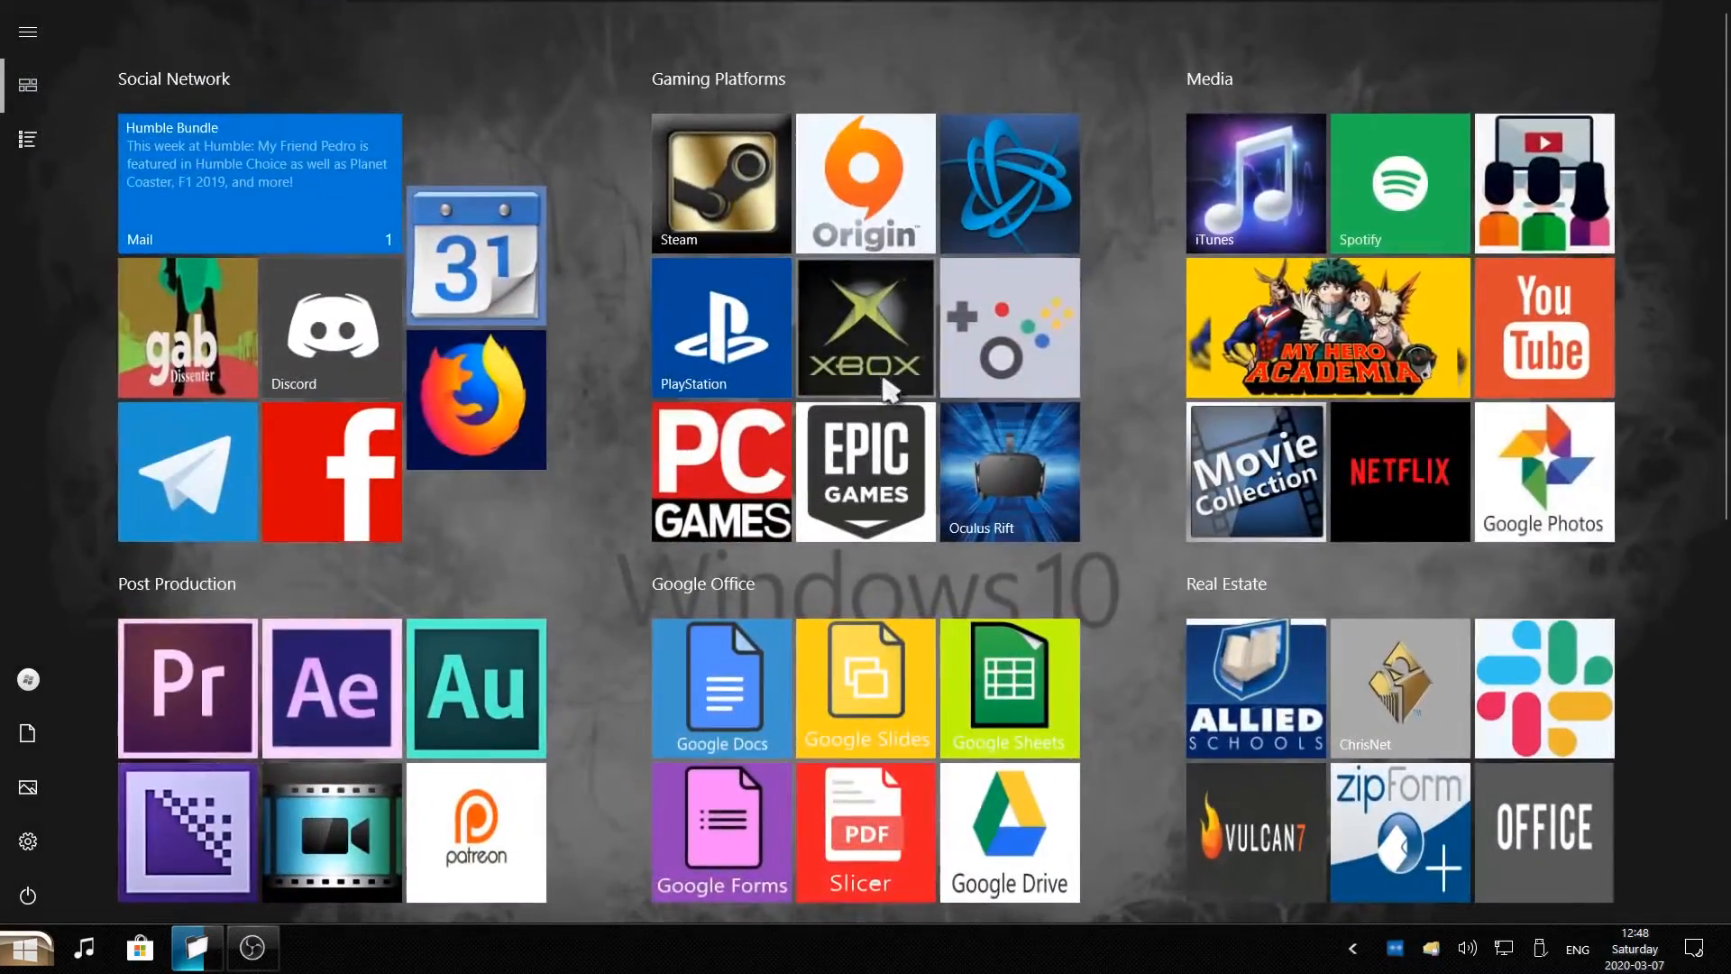
pyautogui.moveTo(845, 196)
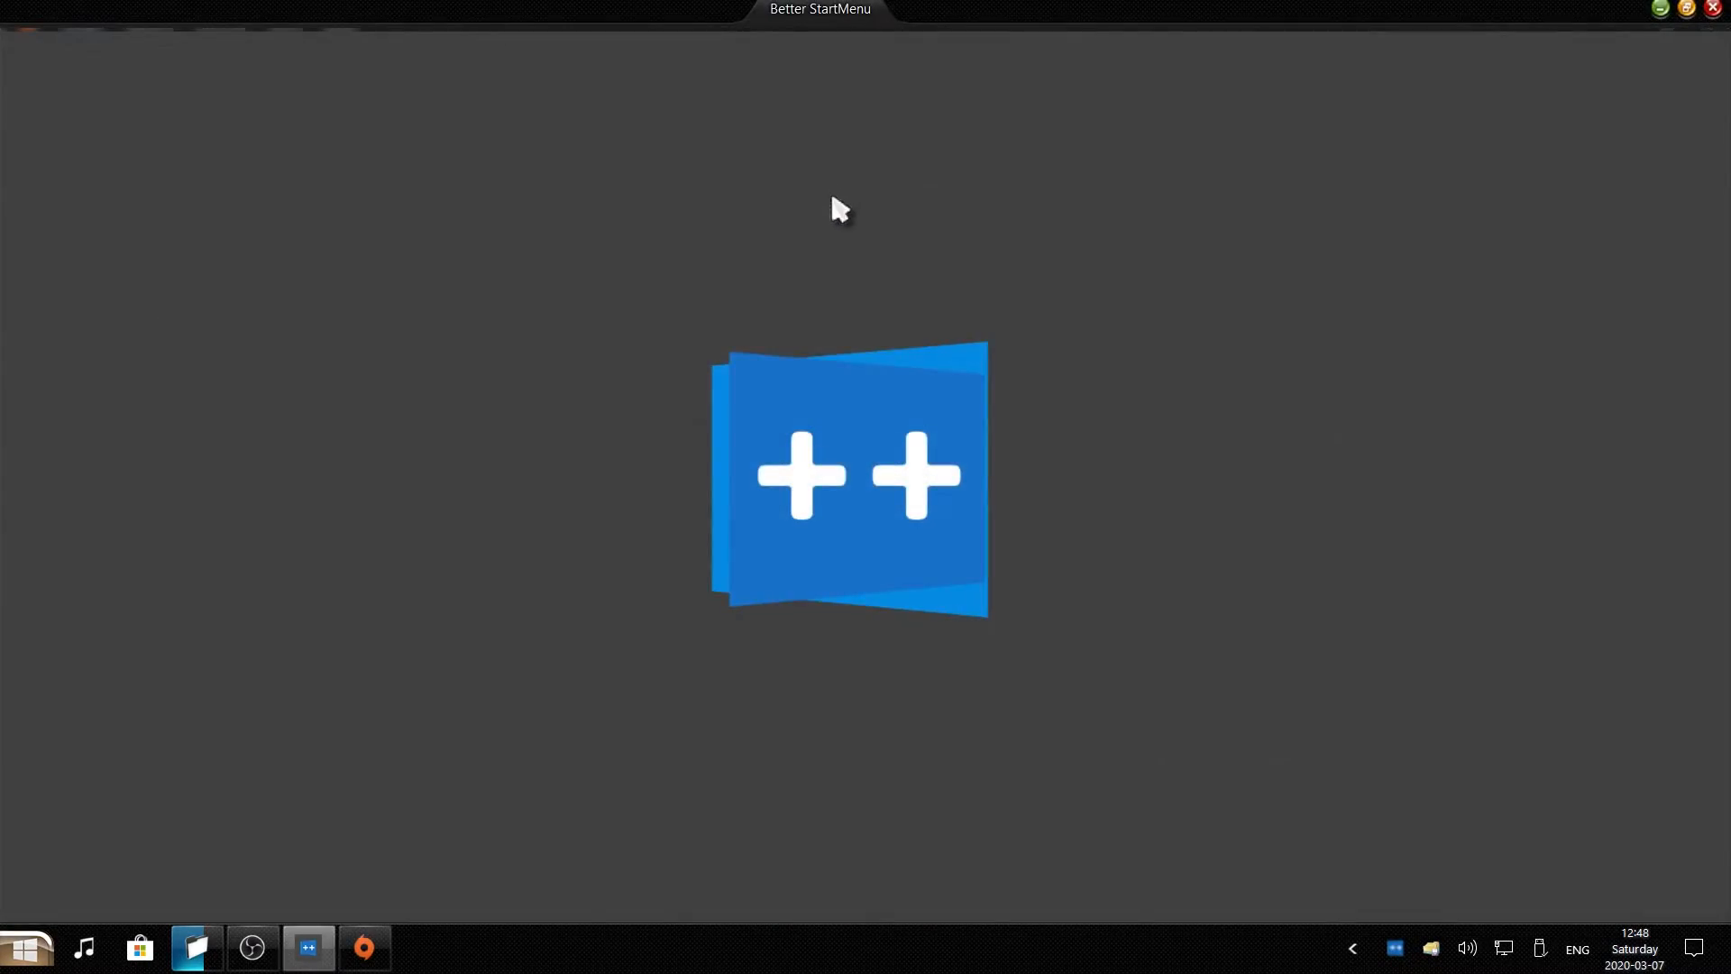
# Show My Game Library in the Origin launcher, with Mass Effect listed.
pyautogui.click(364, 947)
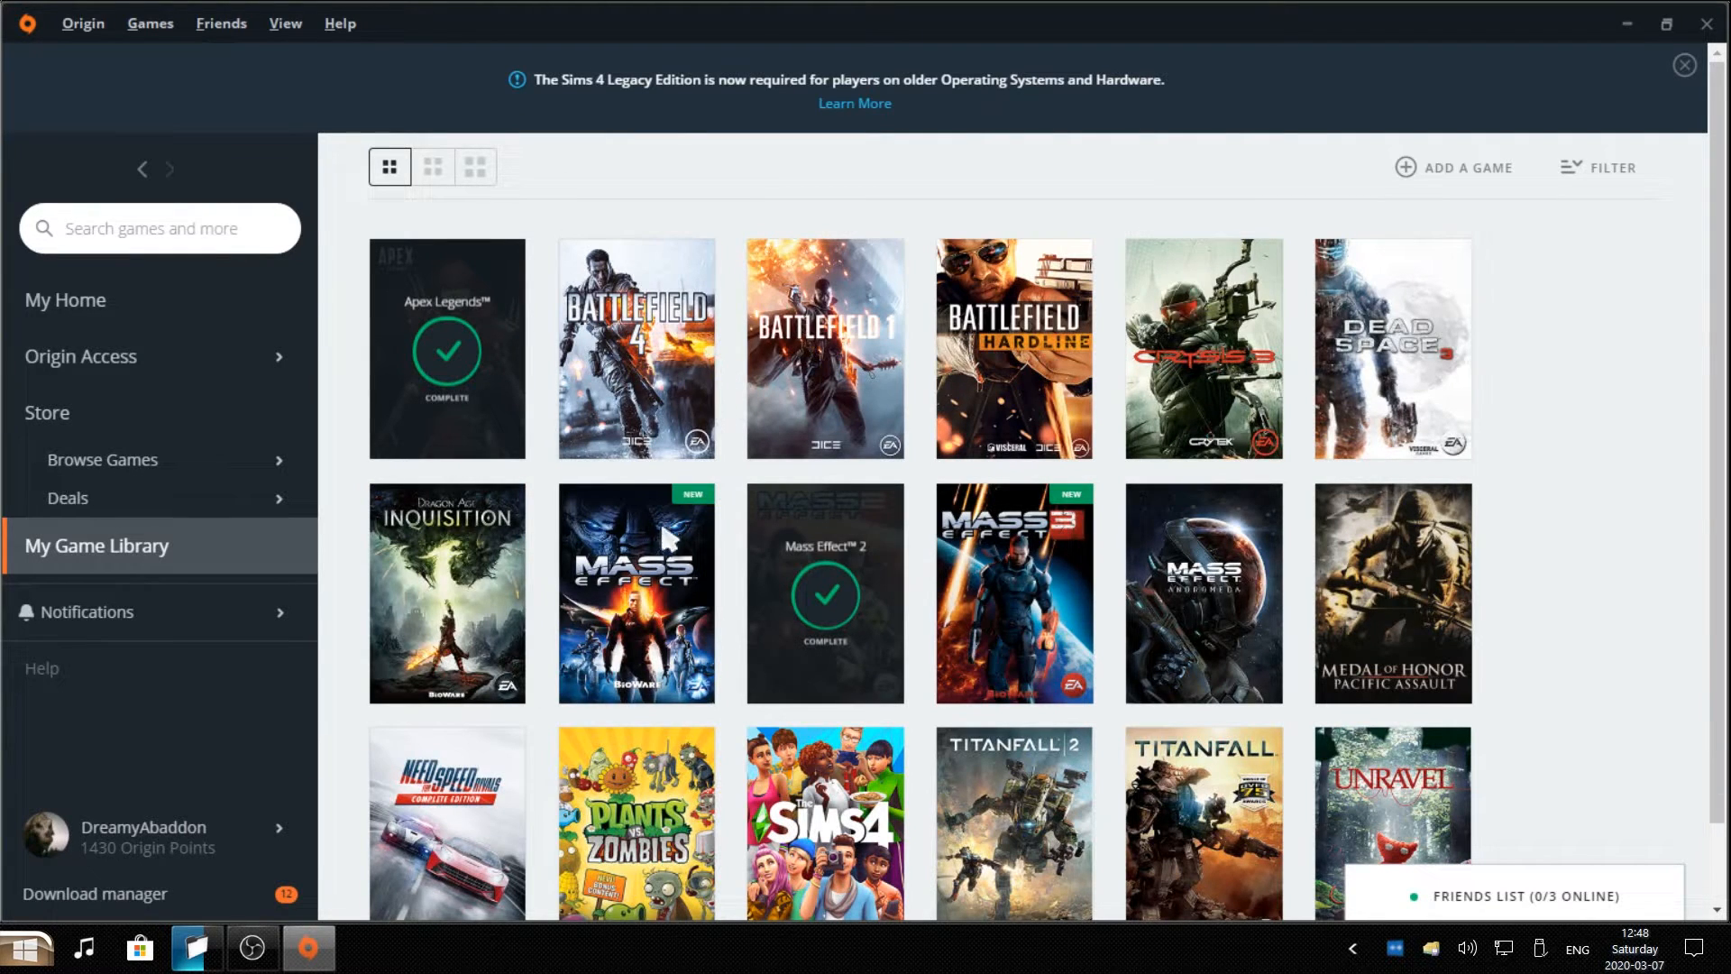